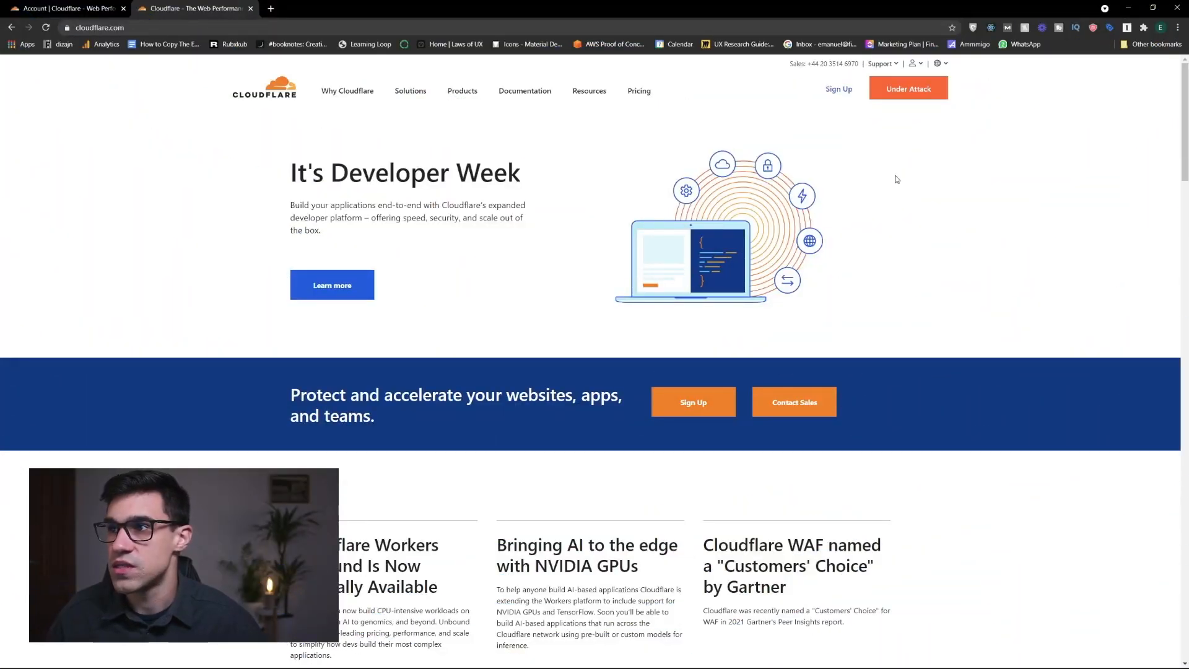
mouse_move(347, 91)
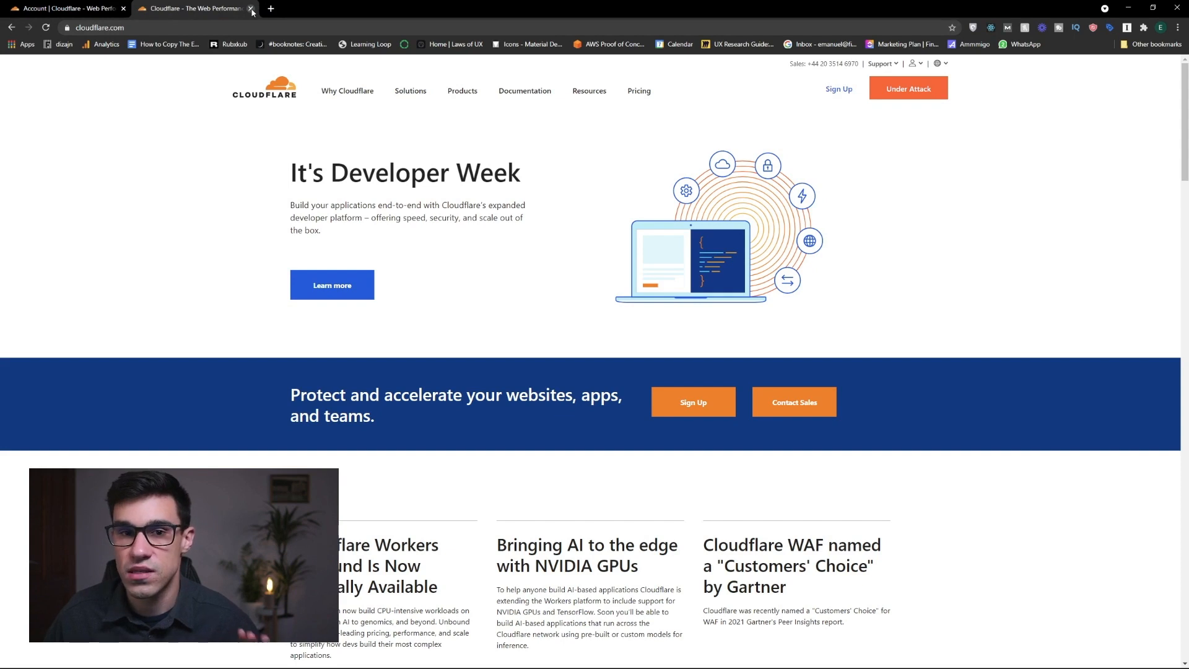
- Close the cloudflare.com marketing tab to return to the account Home dashboard
click(250, 8)
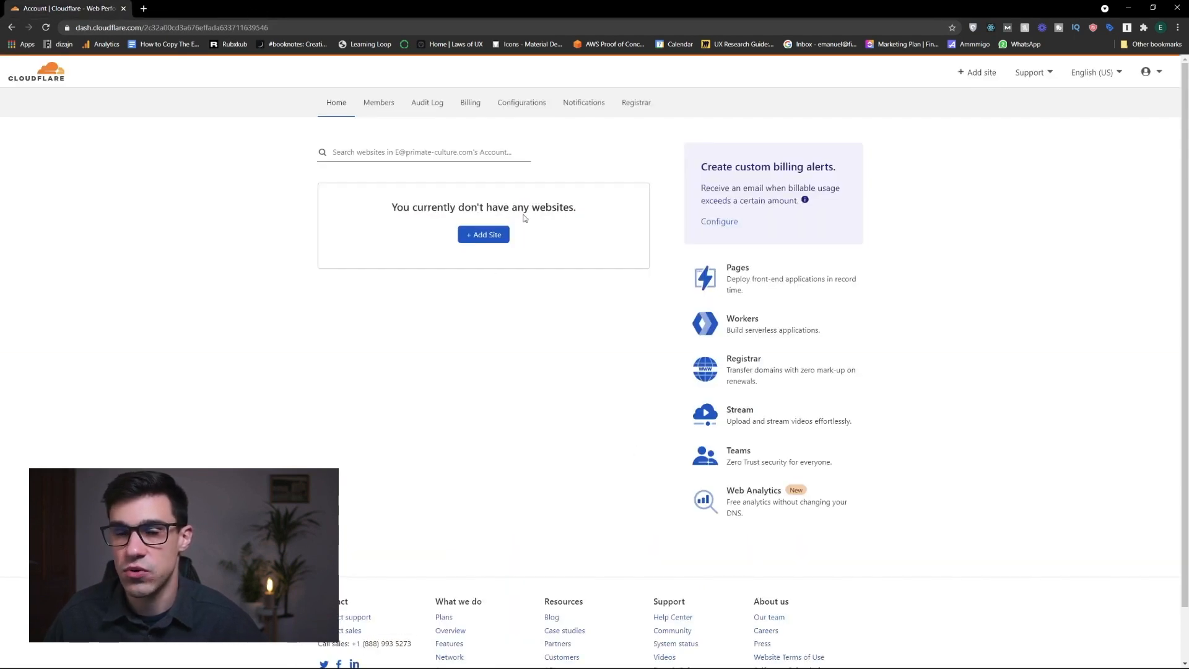
mouse_move(546, 341)
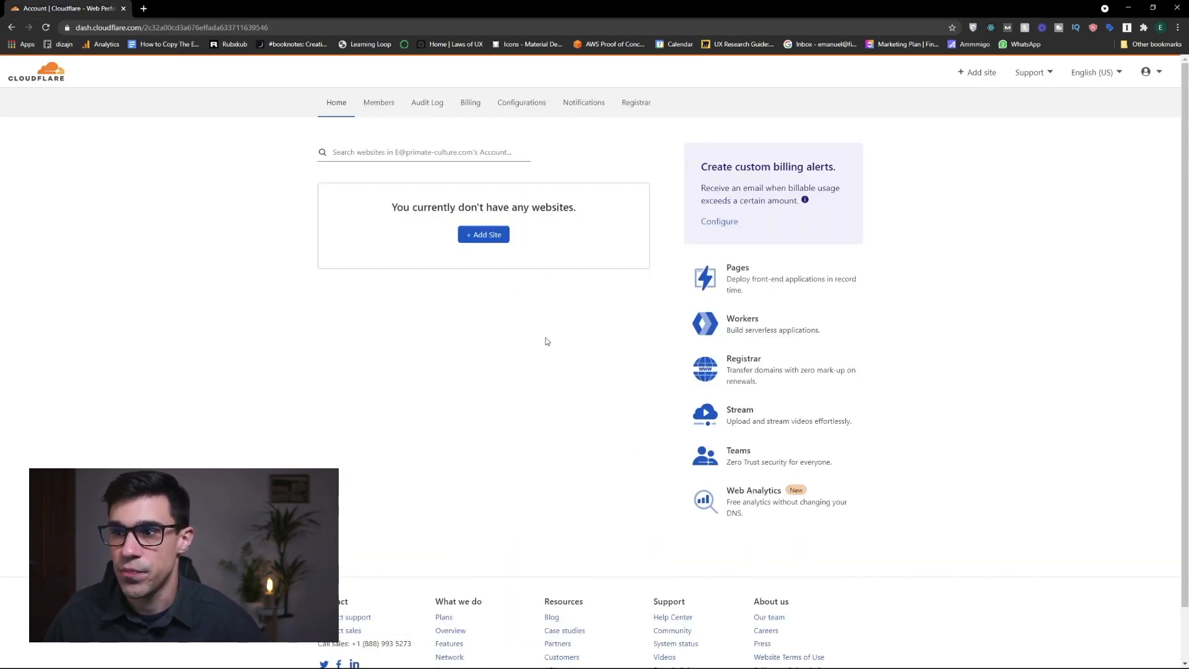
mouse_move(743, 328)
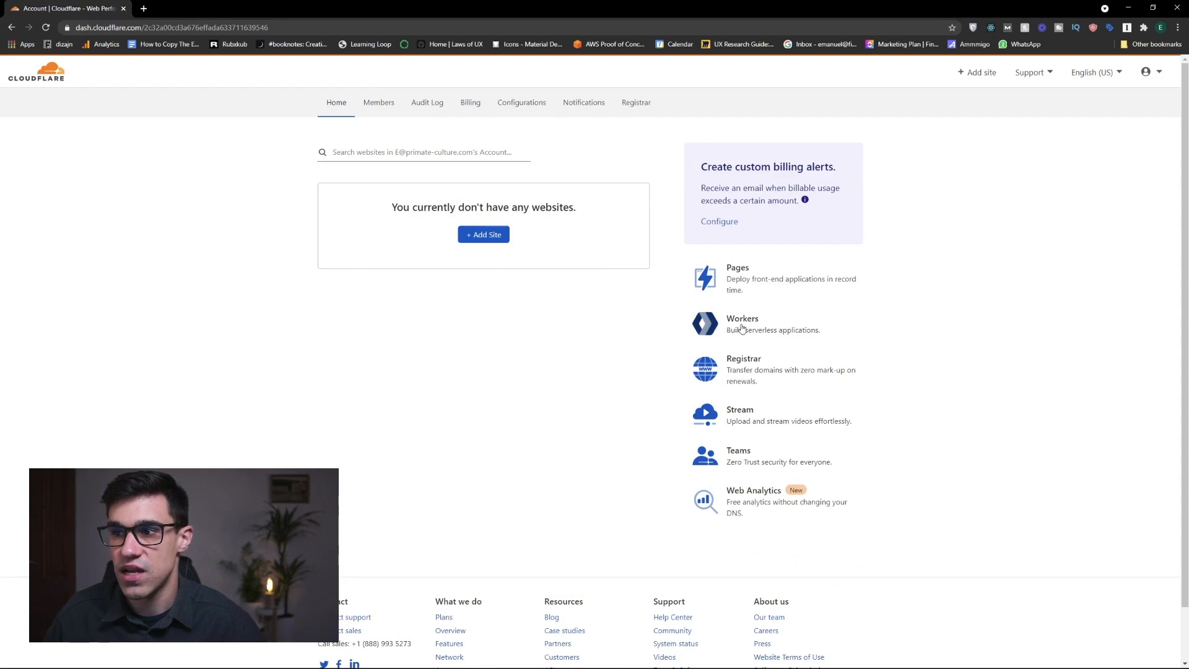
- Claim the workers.dev subdomain emanuel32 after 'emanuel' proved unavailable
click(742, 318)
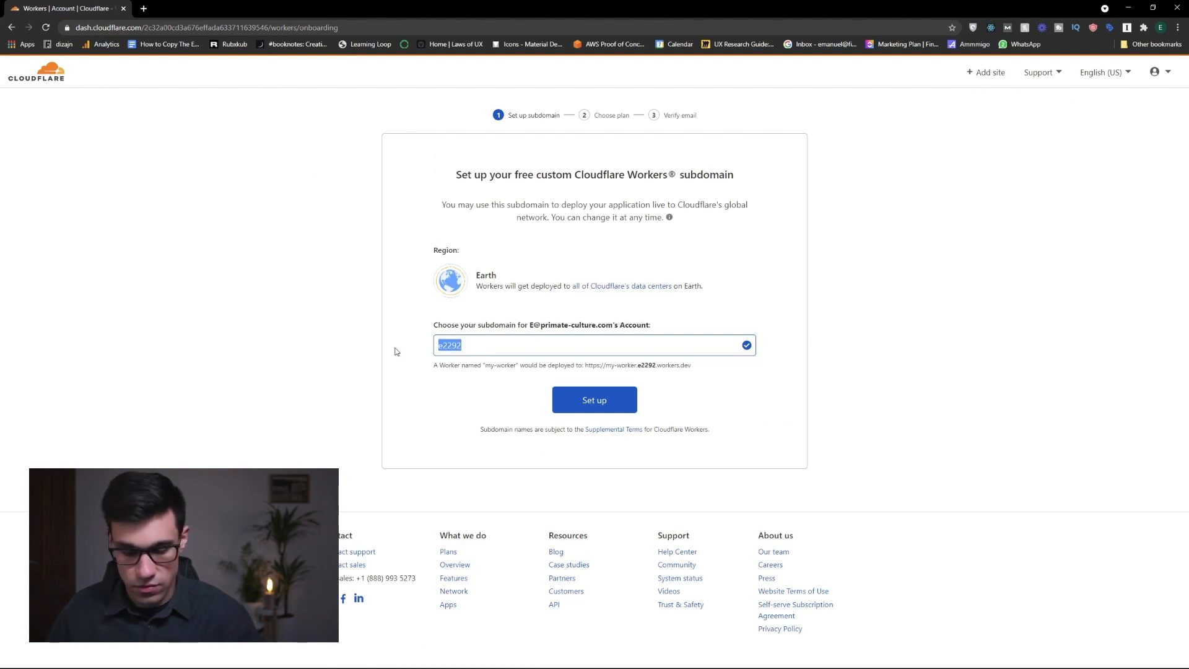
text(emanuel)
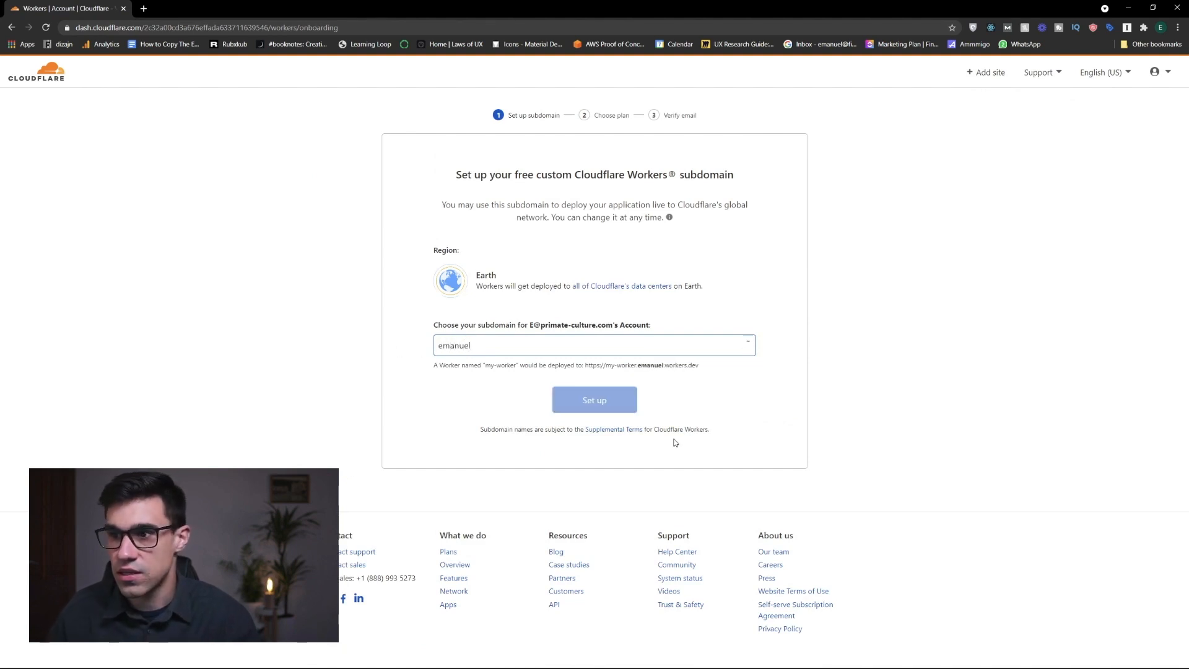
click(500, 345)
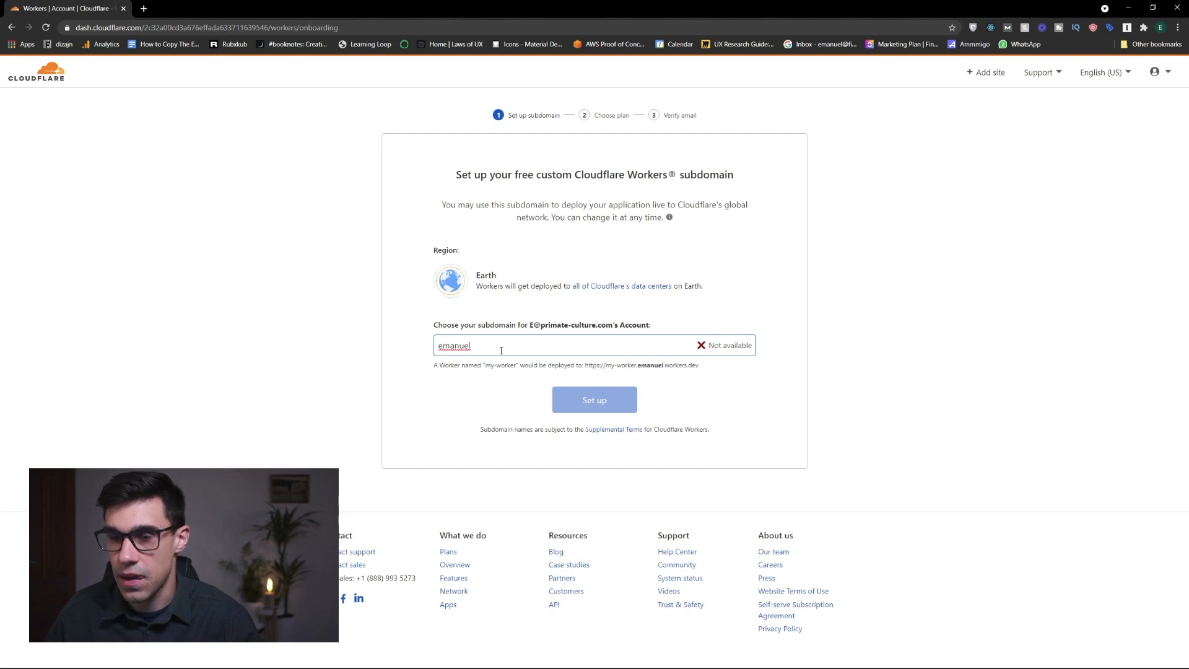
text(32)
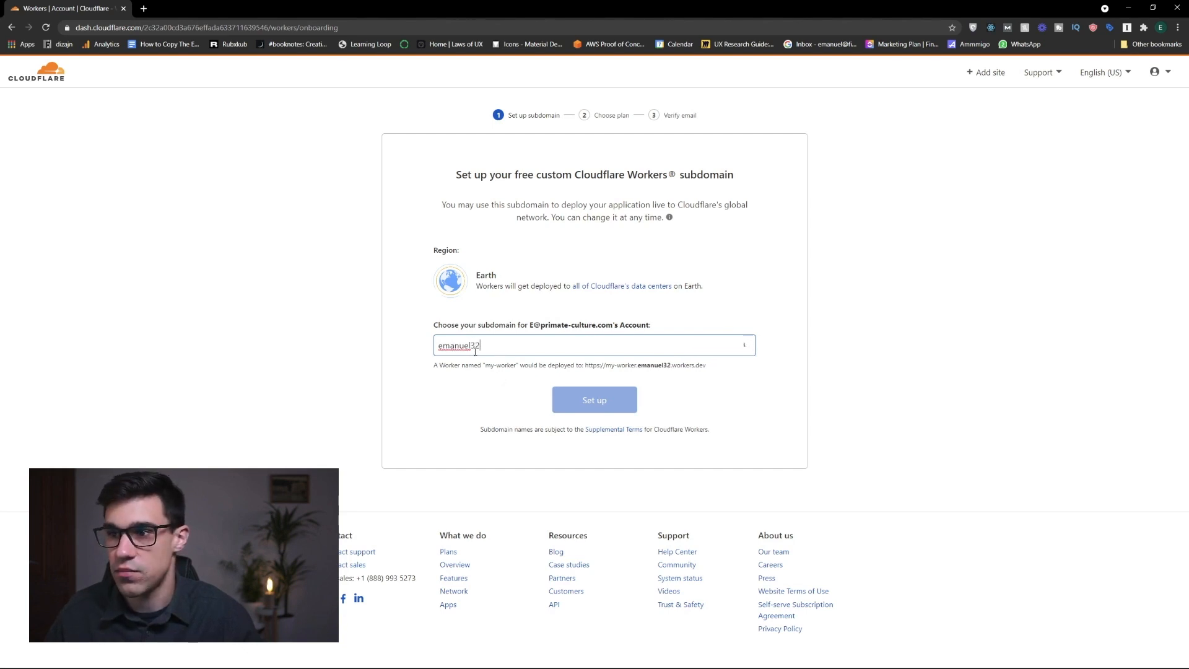
click(595, 399)
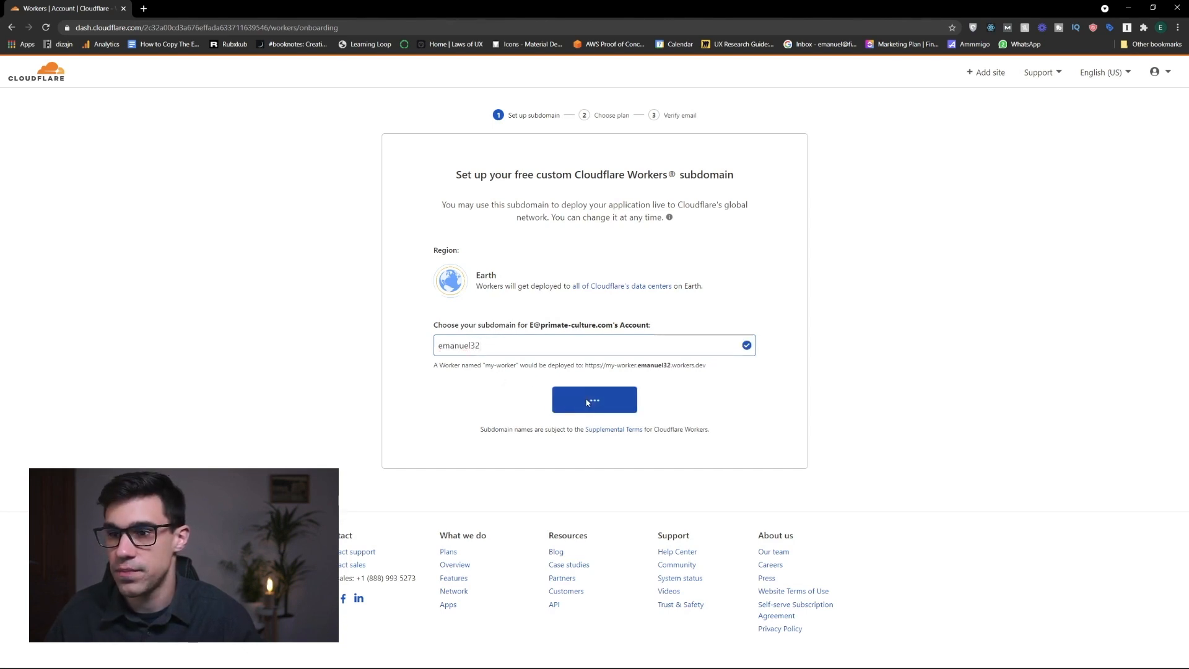
click(594, 400)
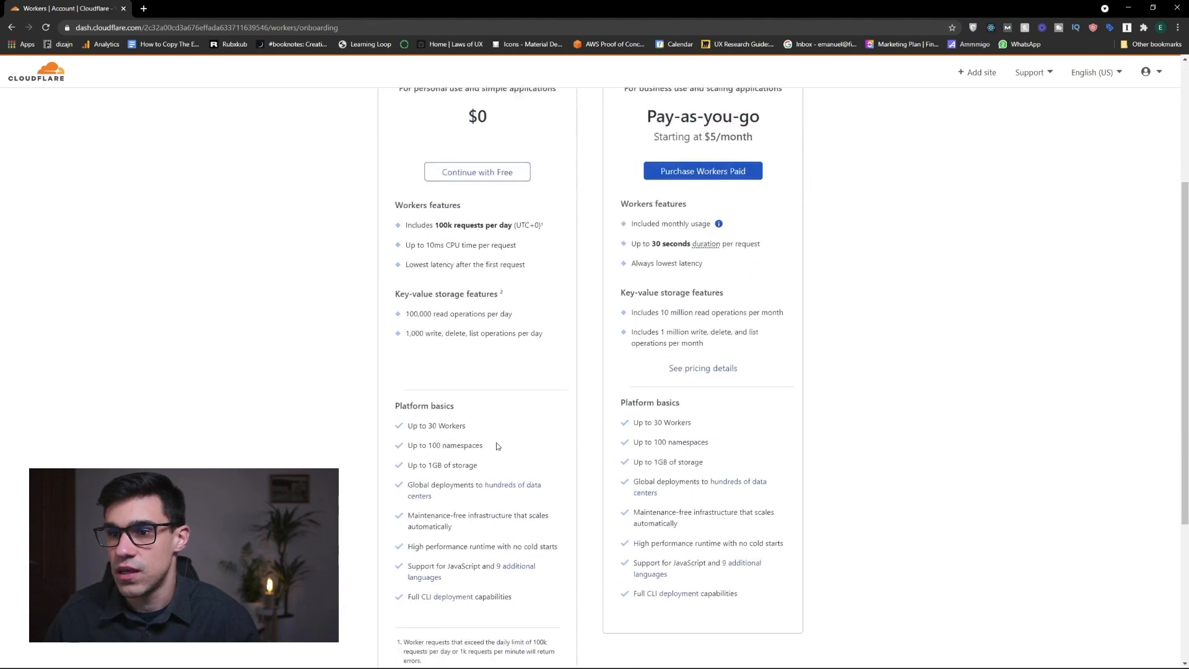
- Continue with the Free Workers plan and resend the verification email
scroll(up, 3)
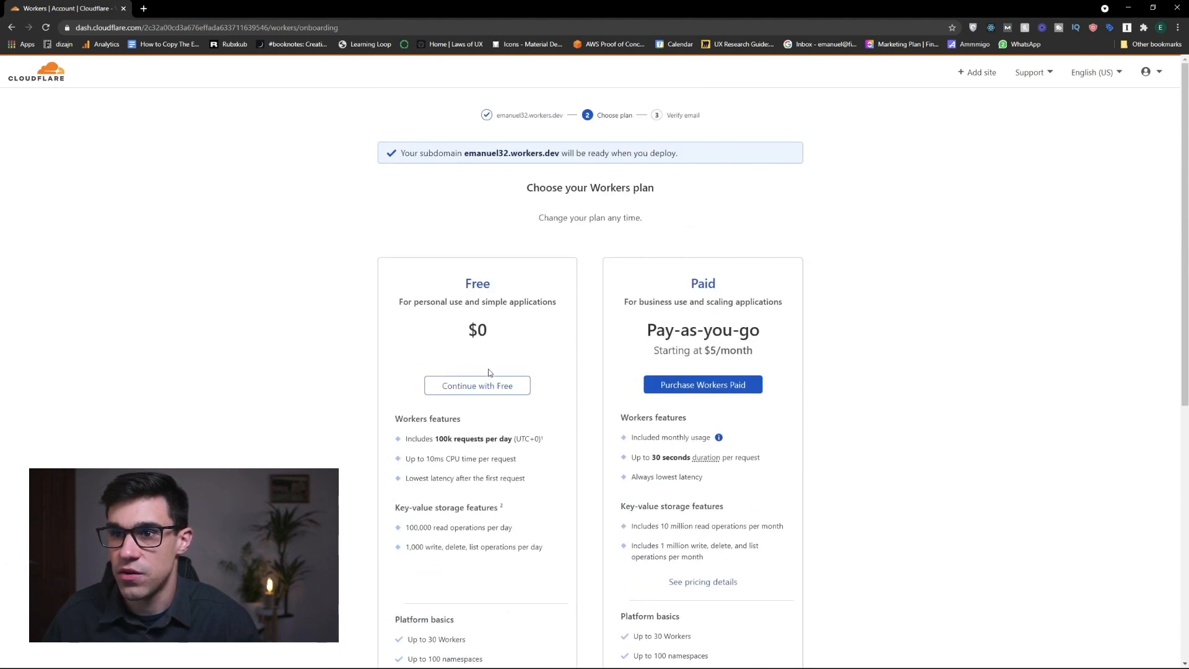
click(477, 385)
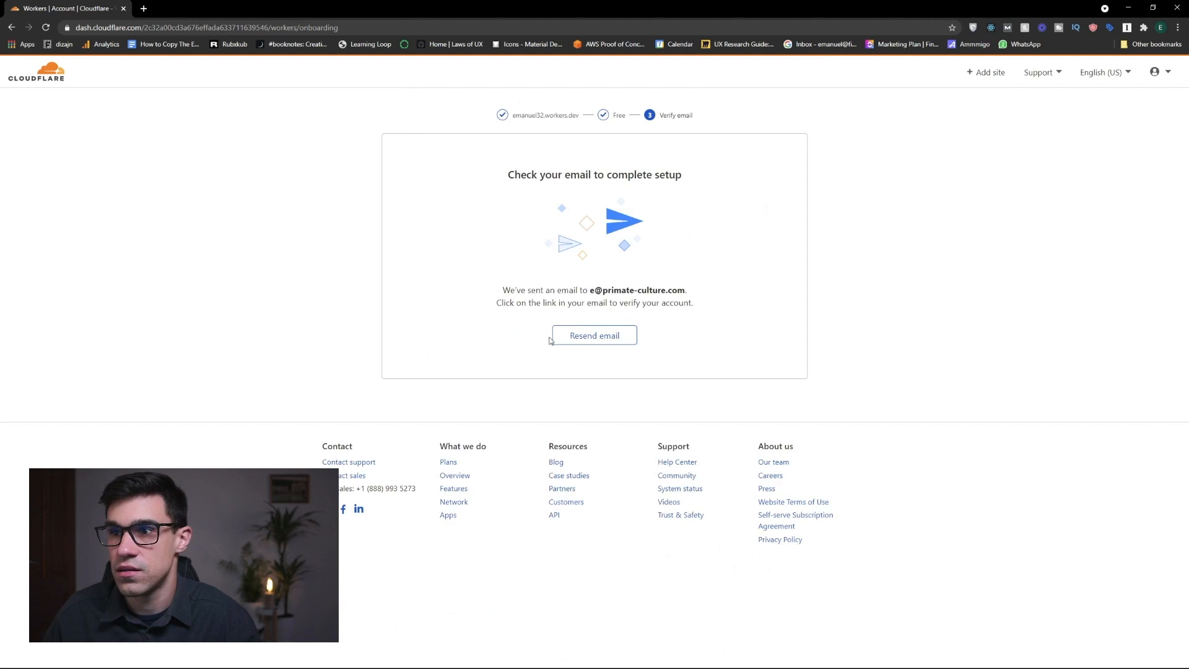
click(594, 335)
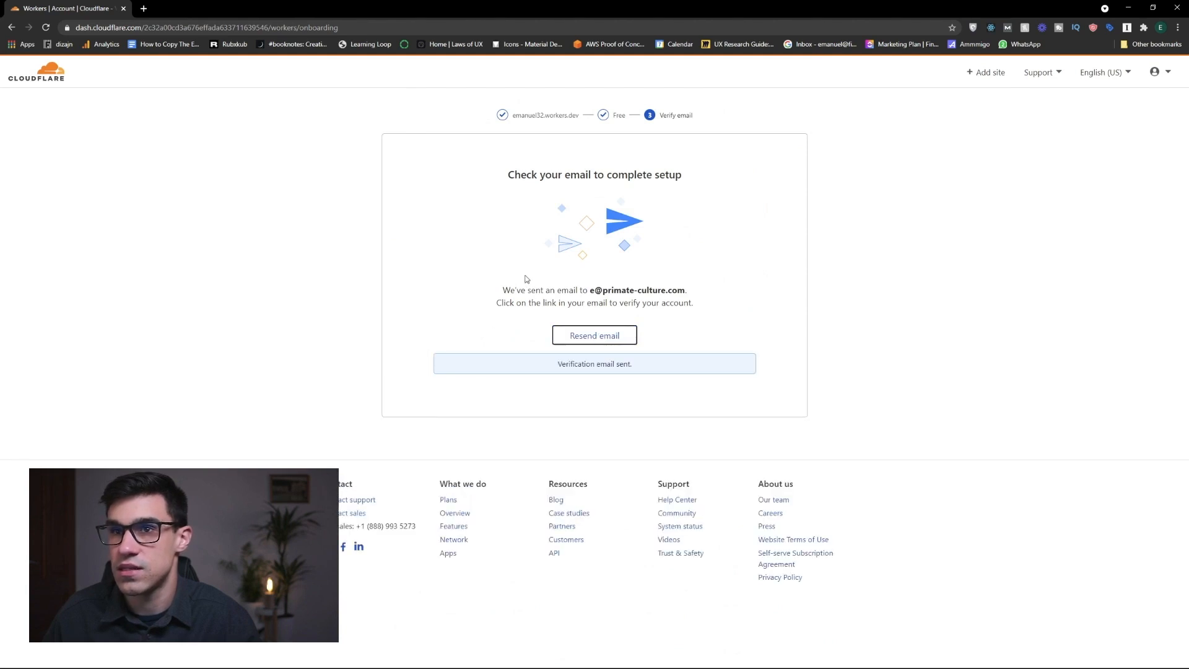
mouse_move(554, 332)
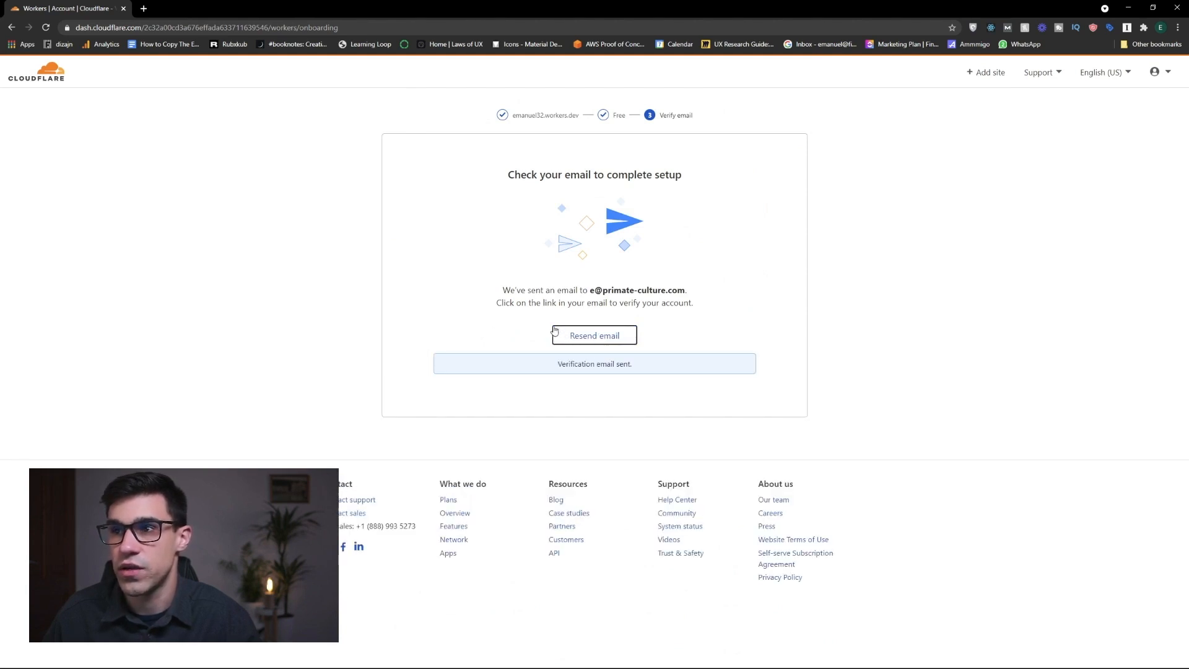
mouse_move(422, 645)
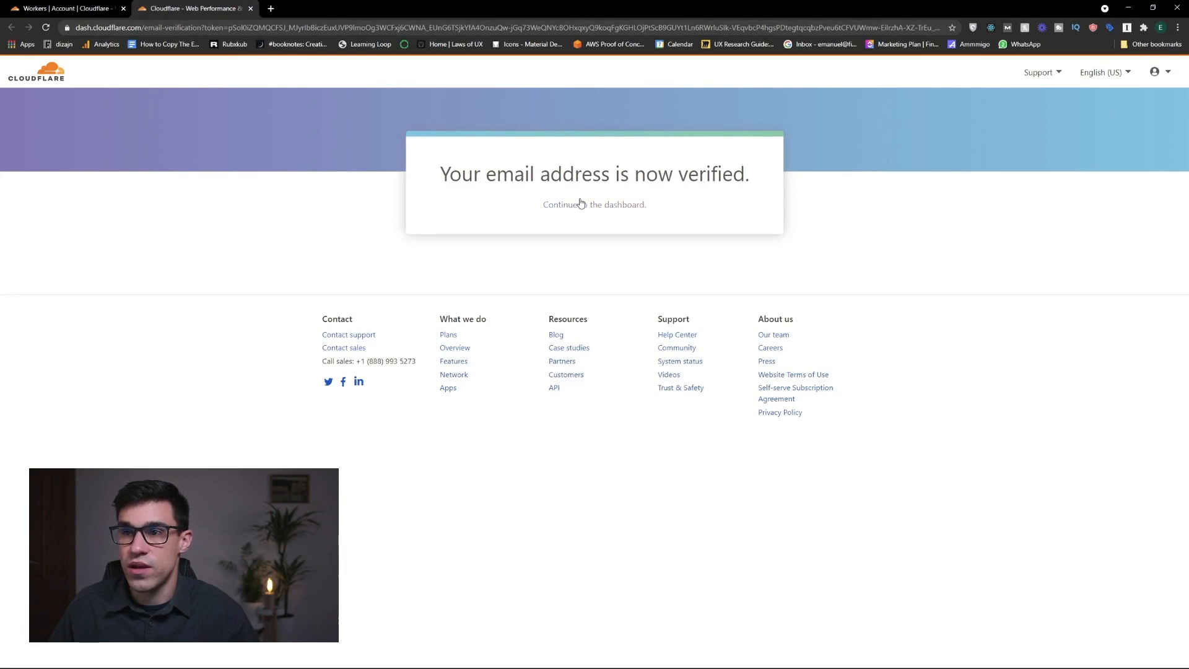
- Return to the dashboard from the verification page and go to Workers
click(594, 204)
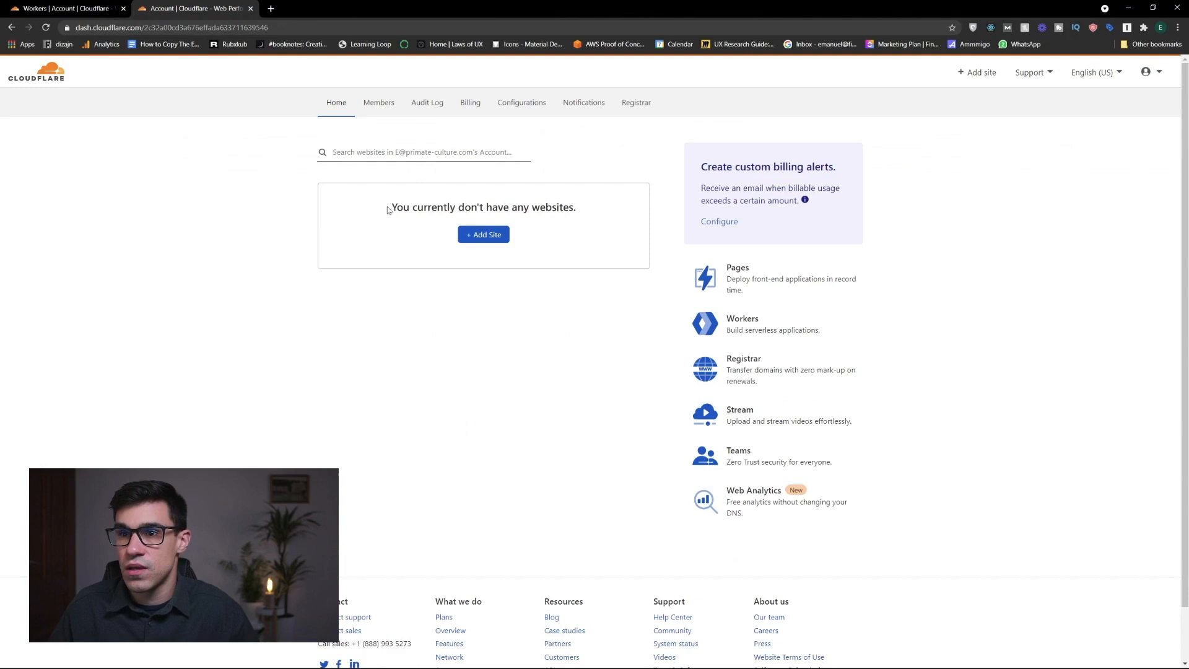
click(742, 319)
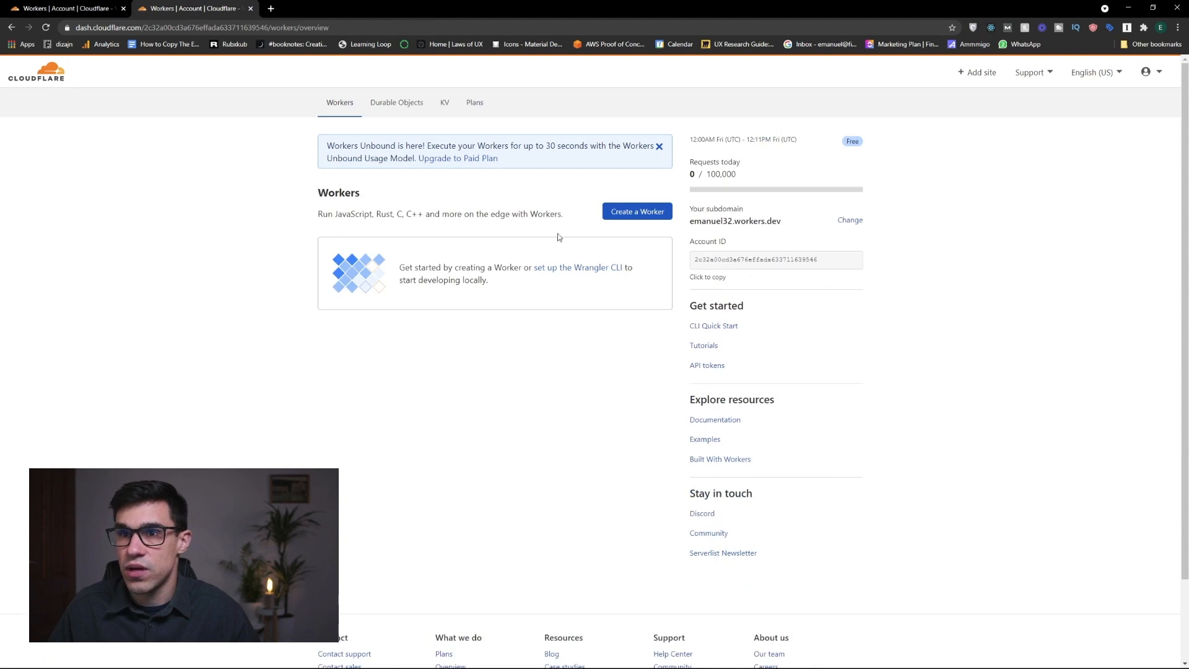
mouse_move(445, 107)
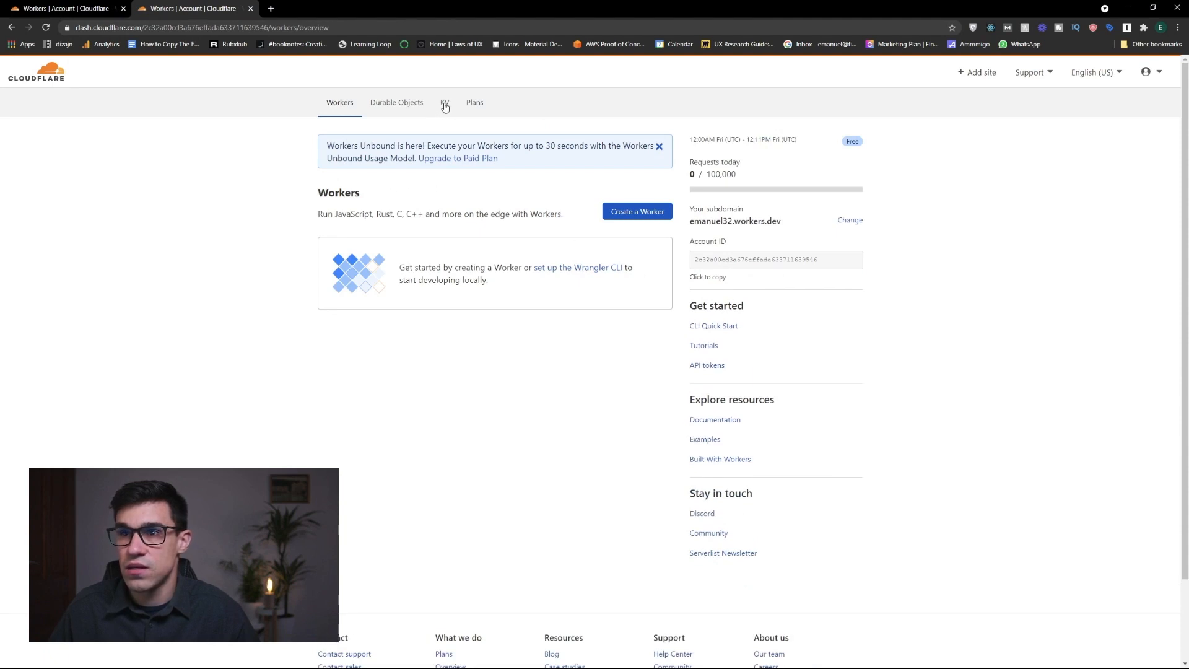
- Add a Workers KV namespace named 'Cookie-Consent' from the KV page
click(447, 102)
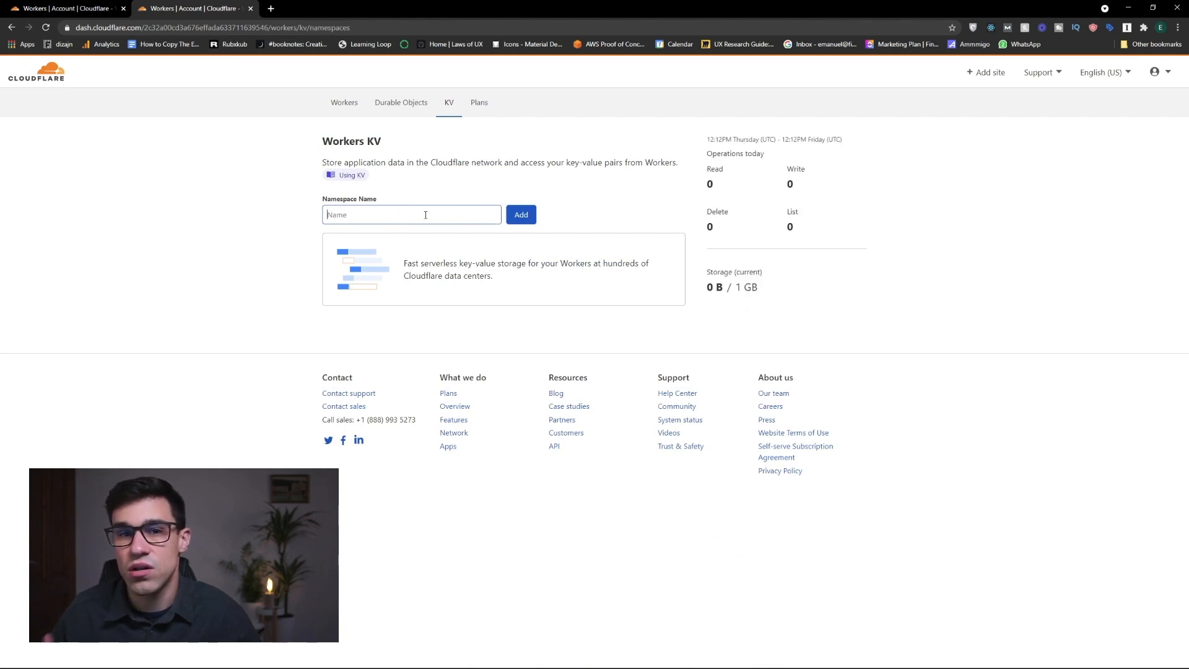
text(Cookie-Co)
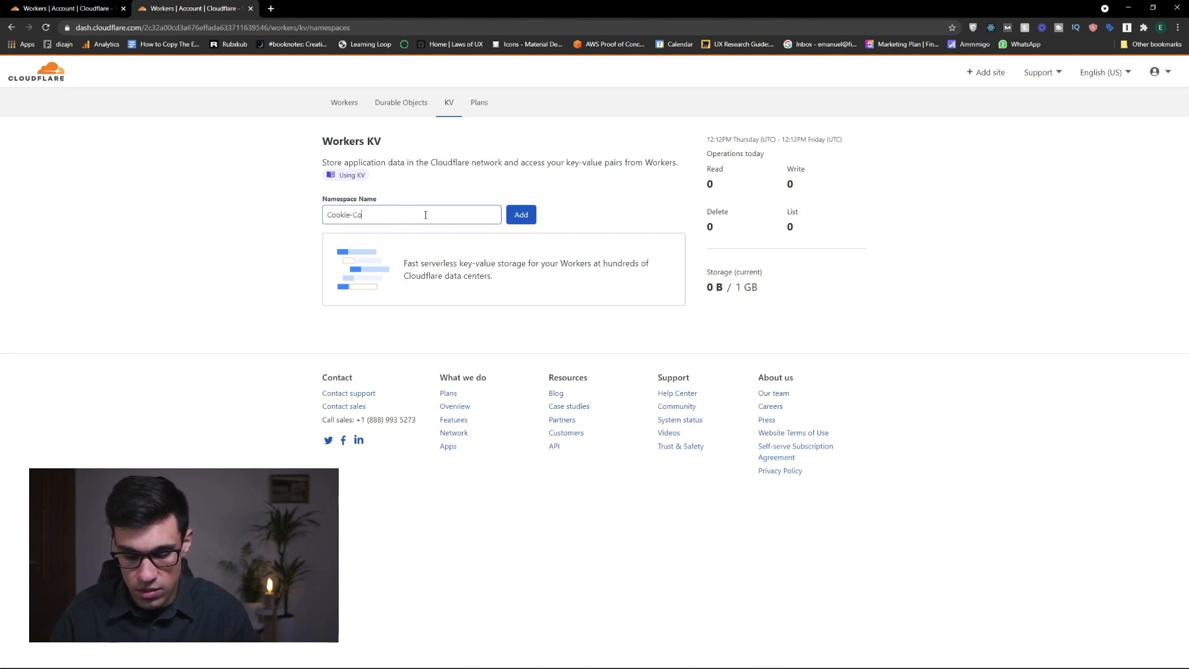
text(nsent)
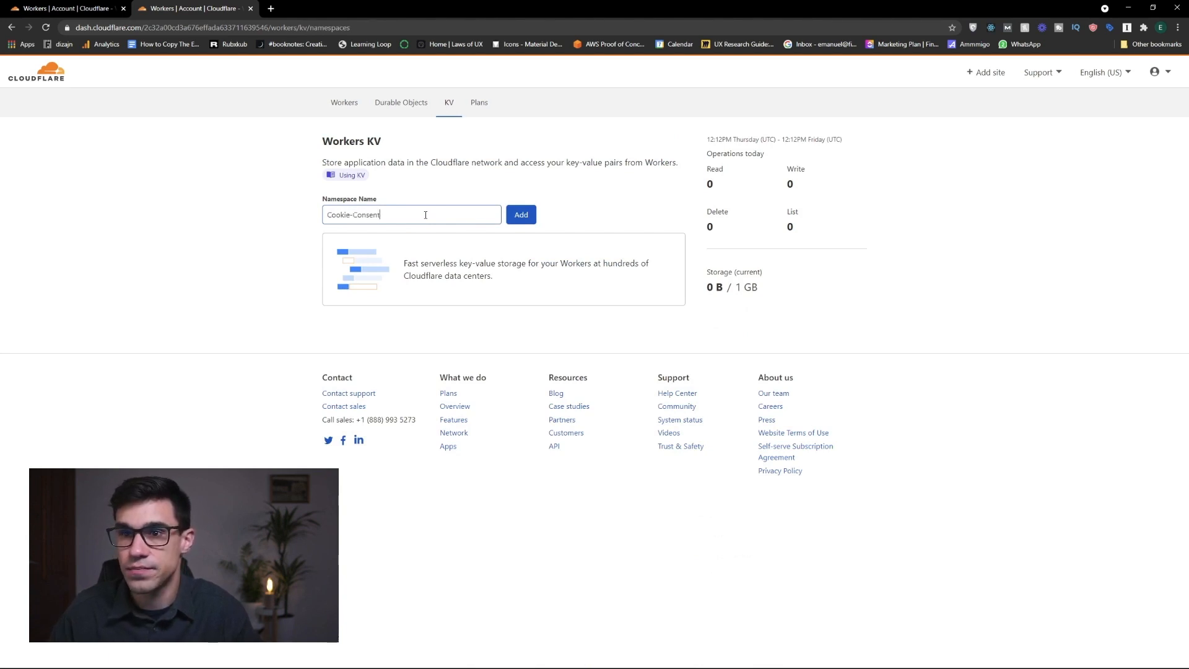
click(521, 215)
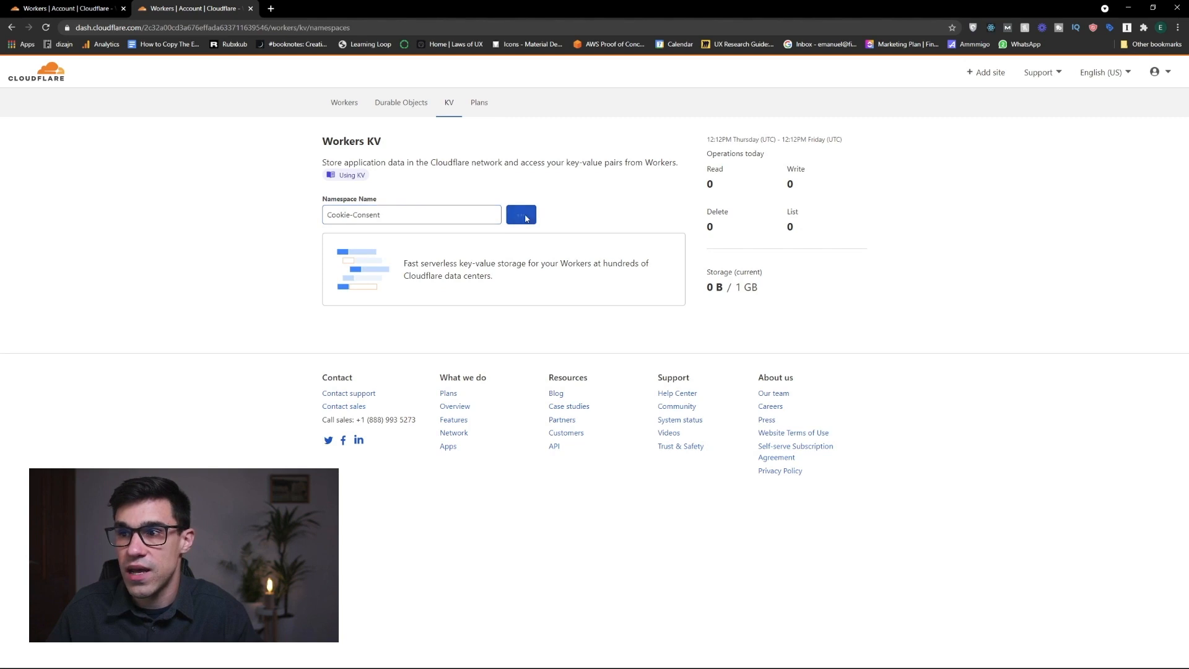
click(521, 215)
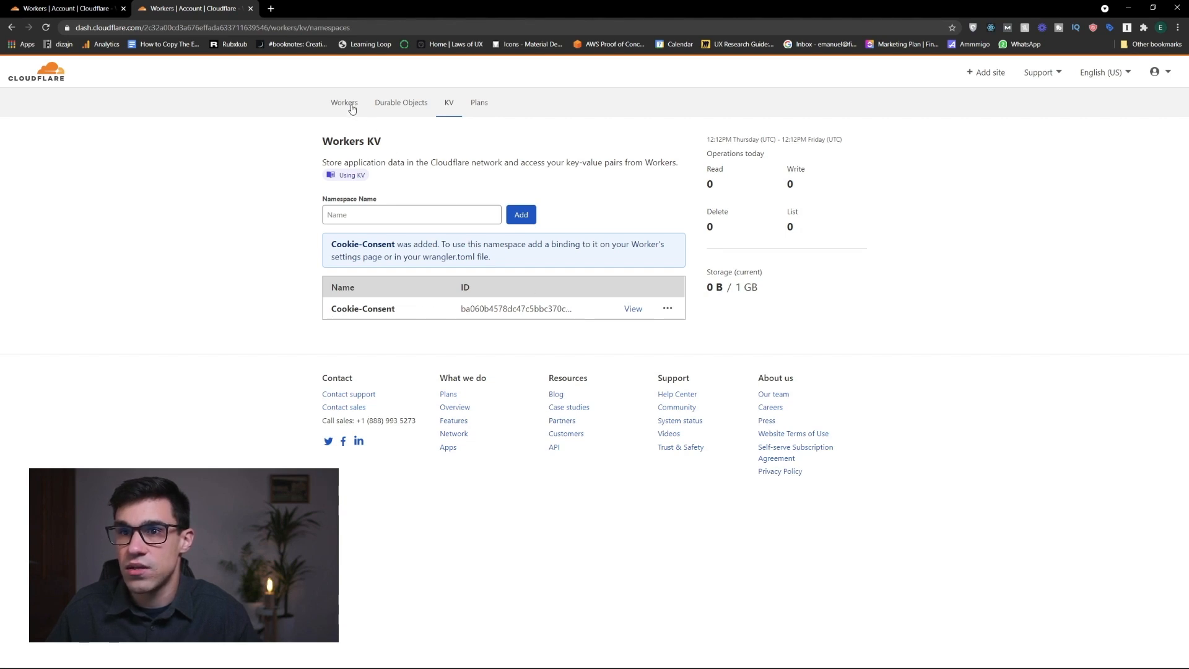
- Create Worker draft gentle-sky-86ea with an empty script and open a new tab
click(343, 102)
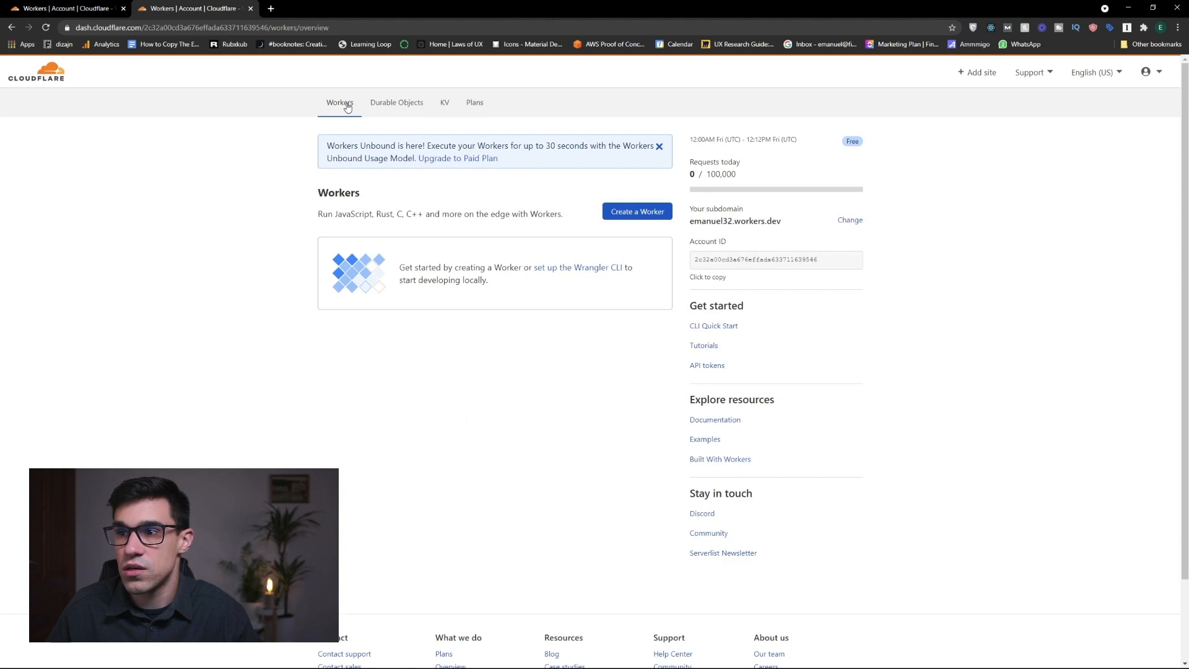
mouse_move(637, 211)
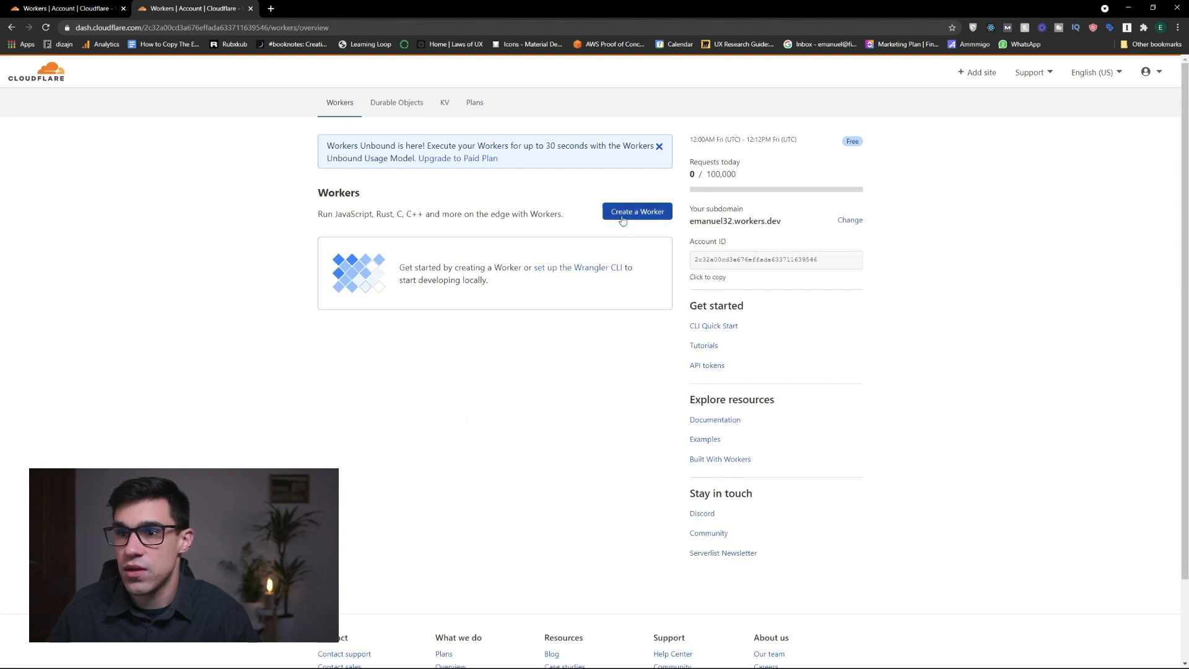
click(636, 212)
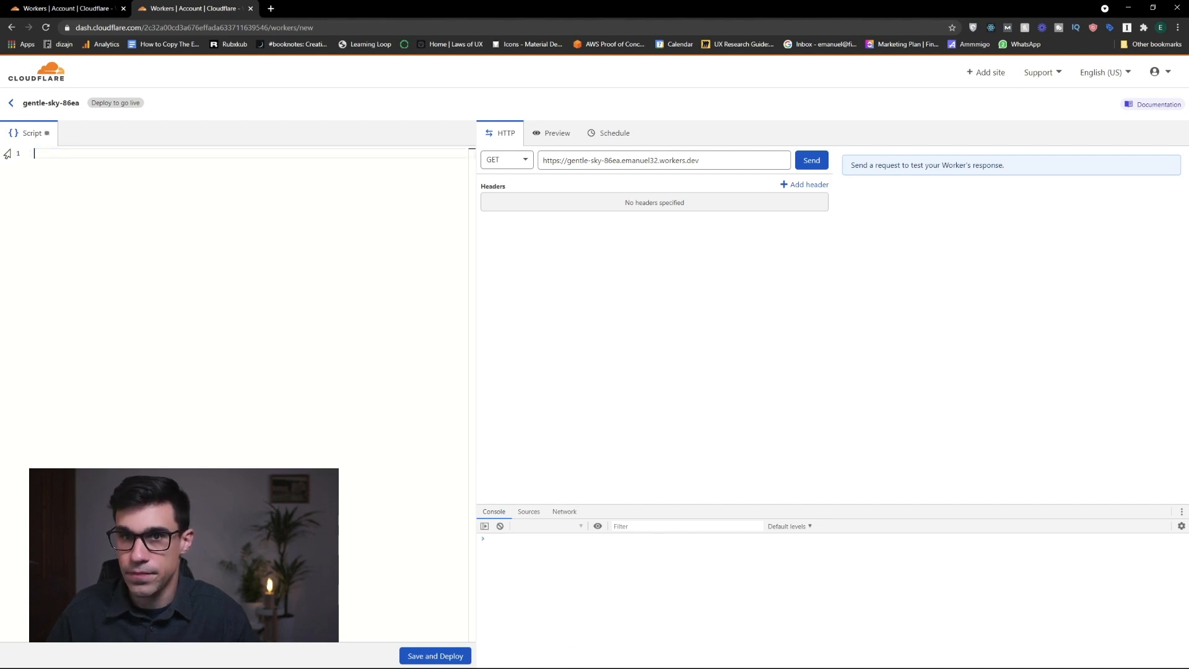
click(270, 8)
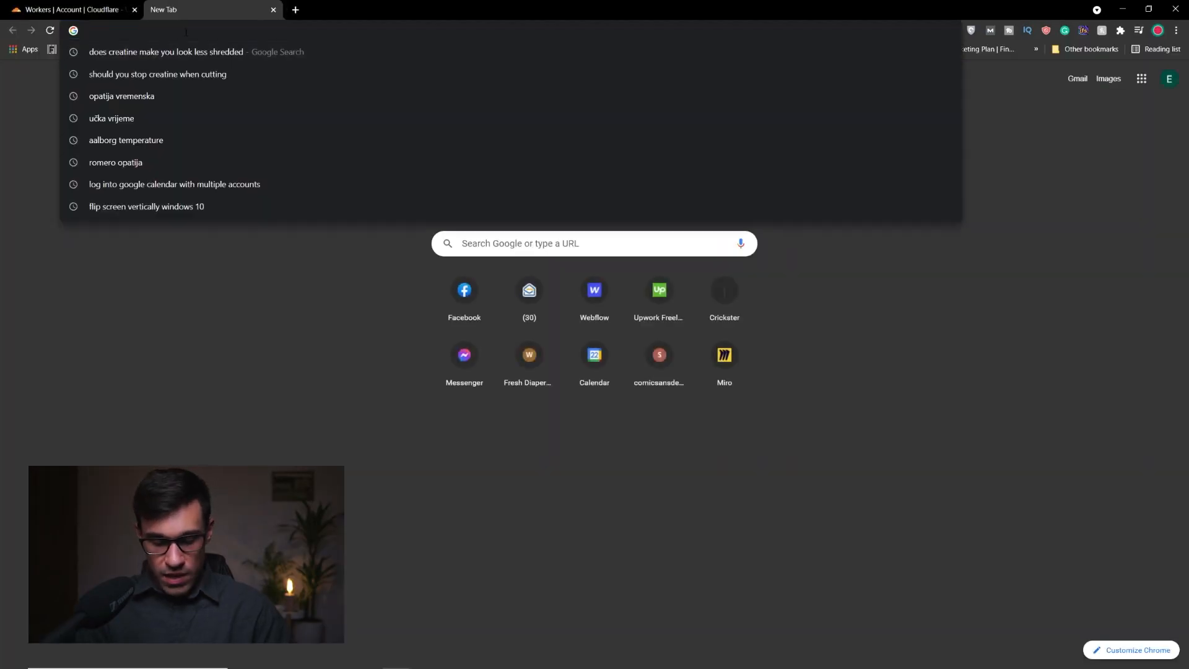
- Copy the worker code from step 3 of Finsweet's Cloudflare storing-consents walkthrough
key(Return)
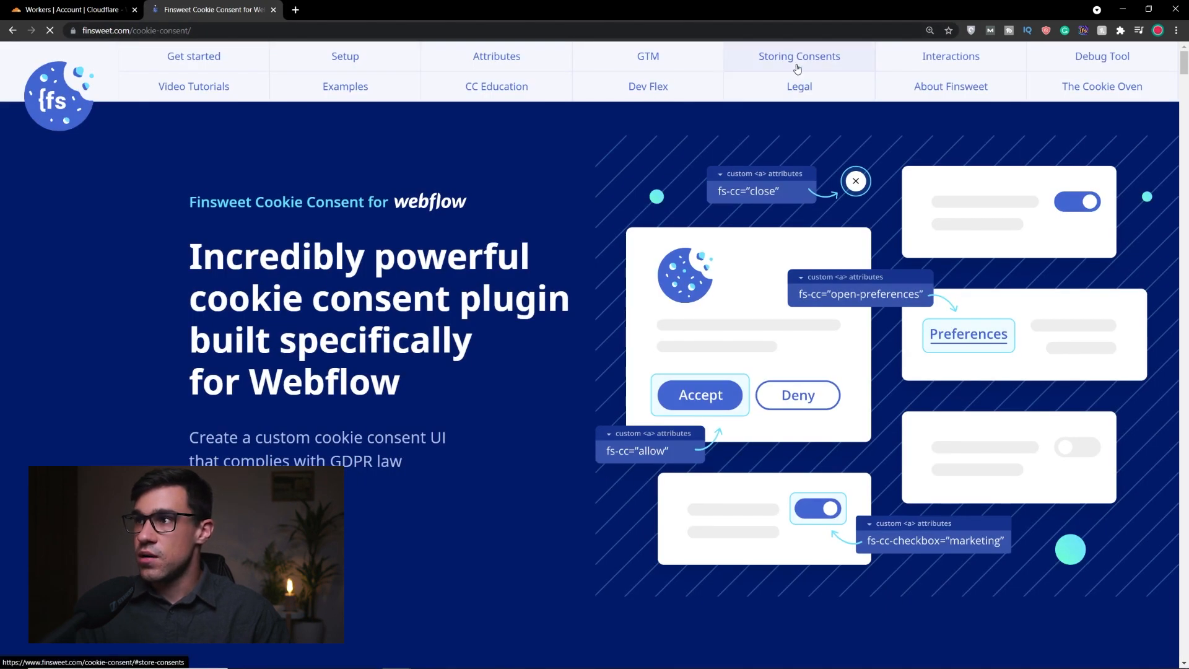
click(798, 56)
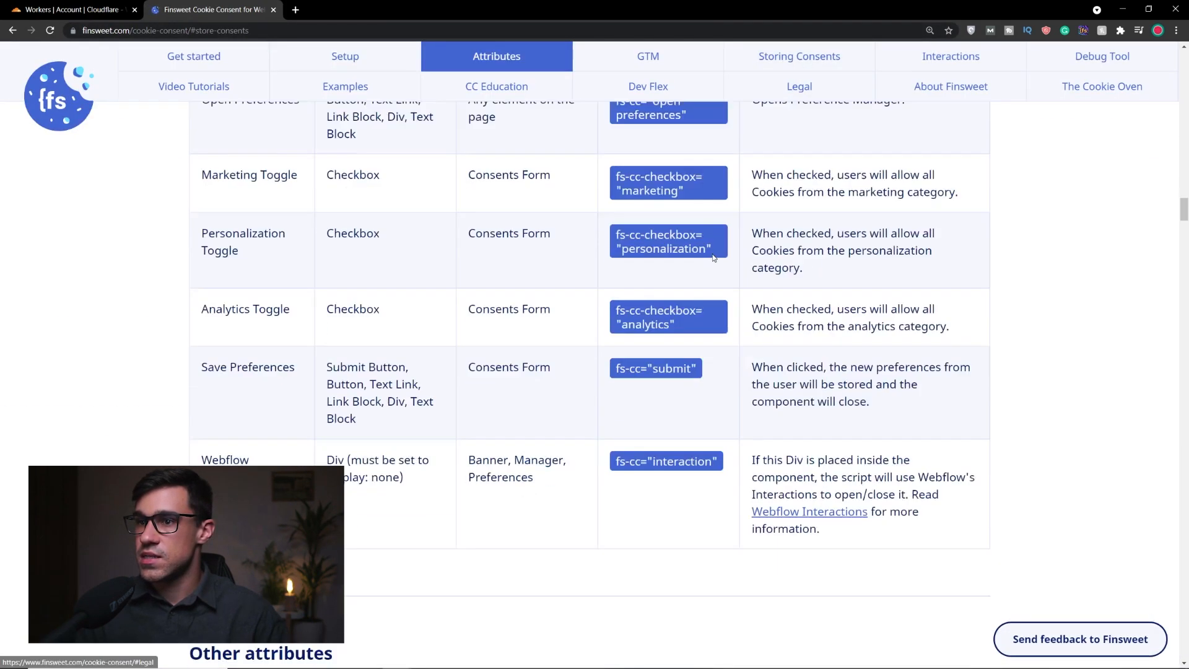
click(798, 56)
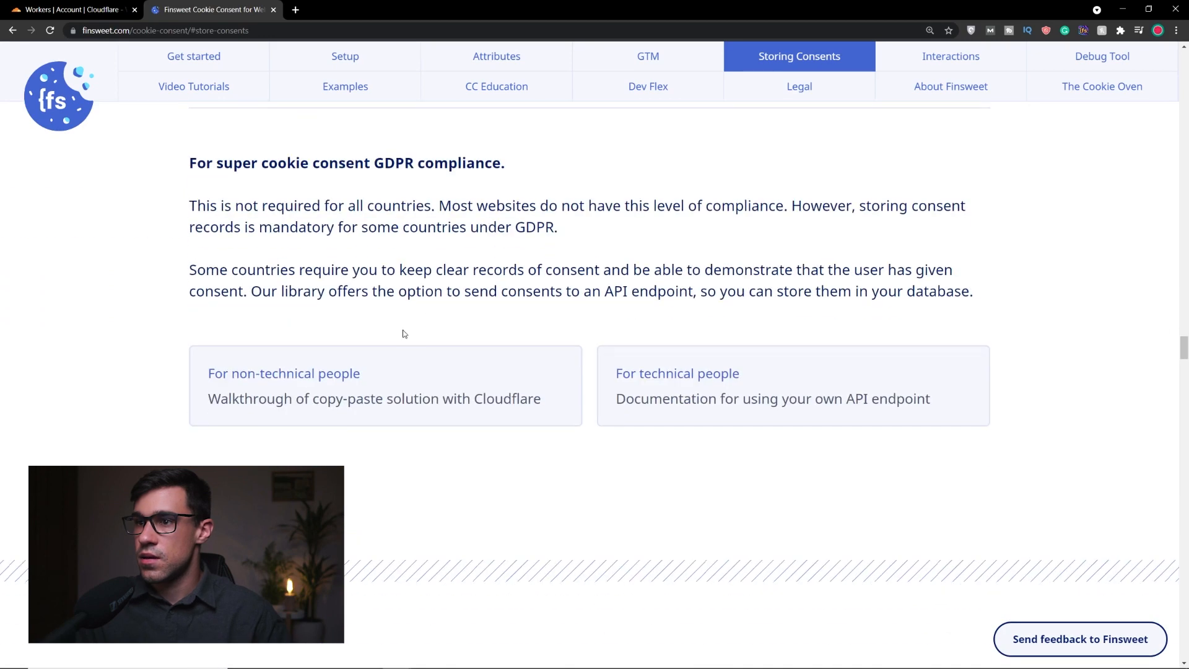
scroll(down, 3)
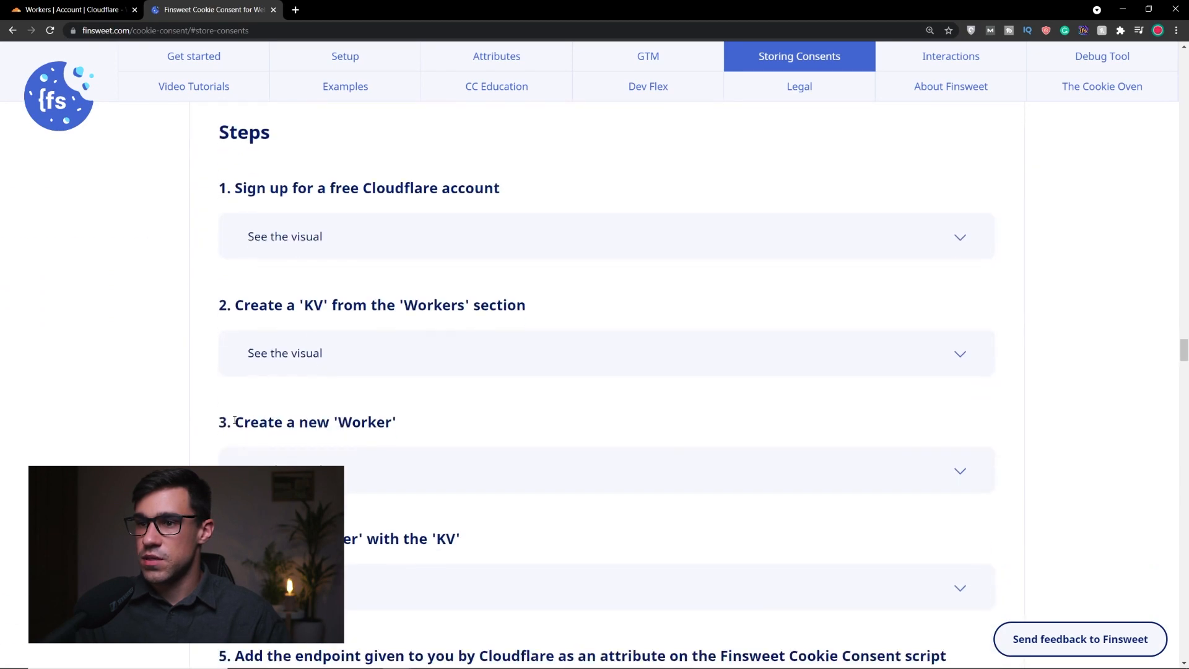
scroll(down, 3)
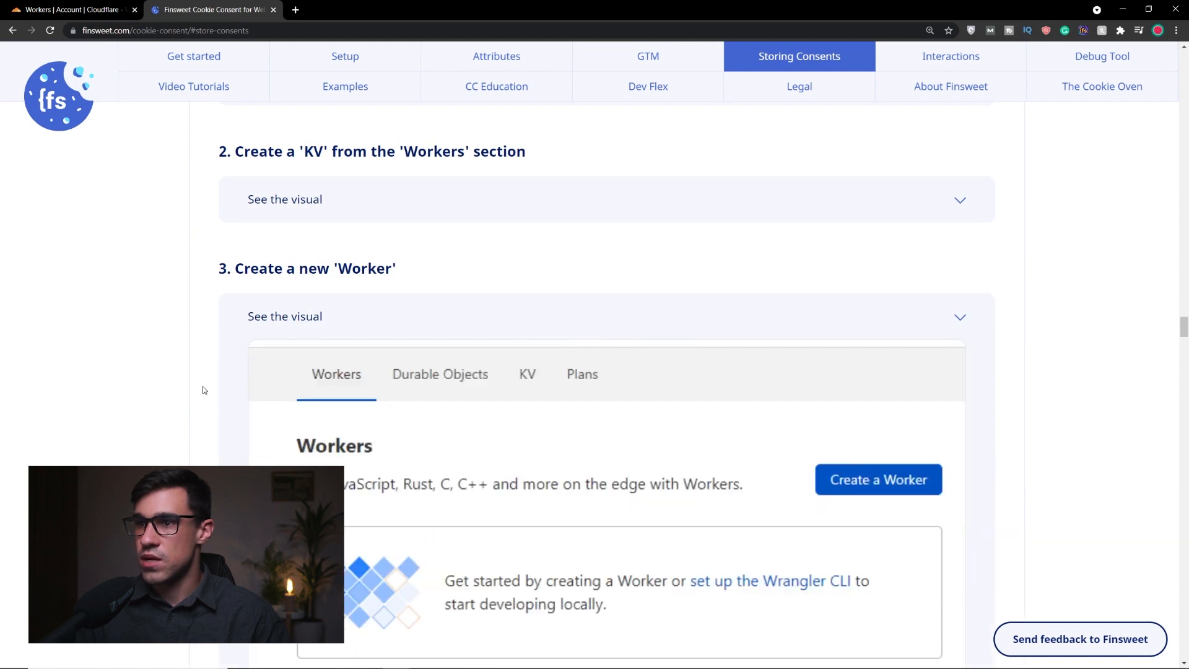
scroll(down, 3)
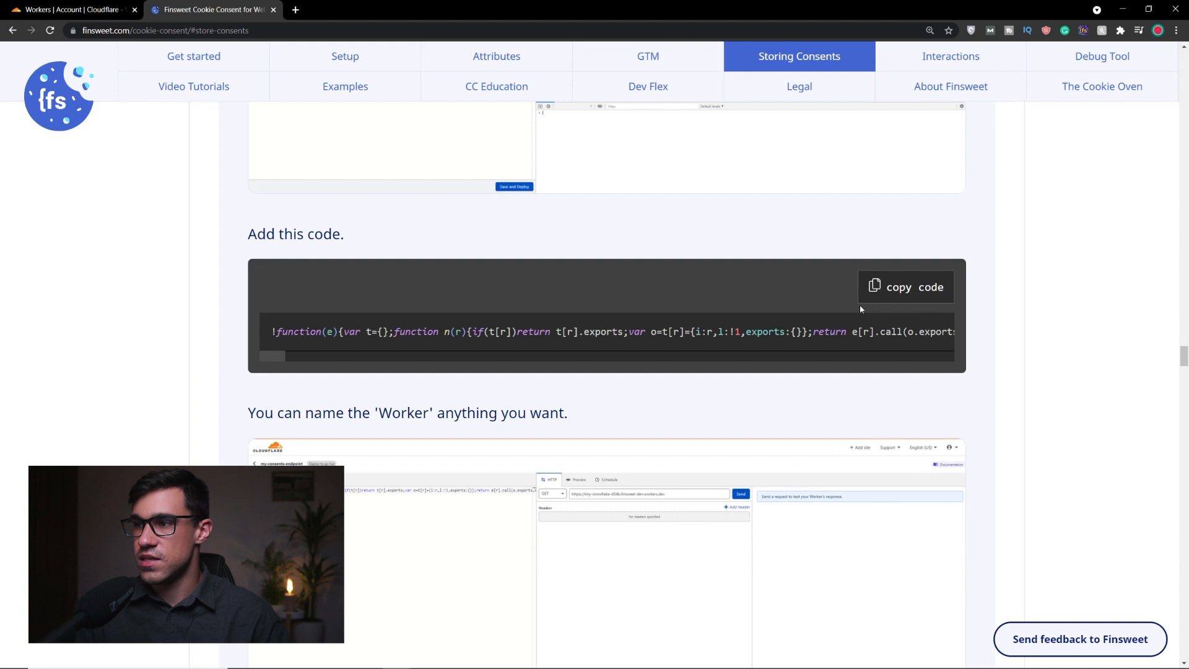
click(905, 287)
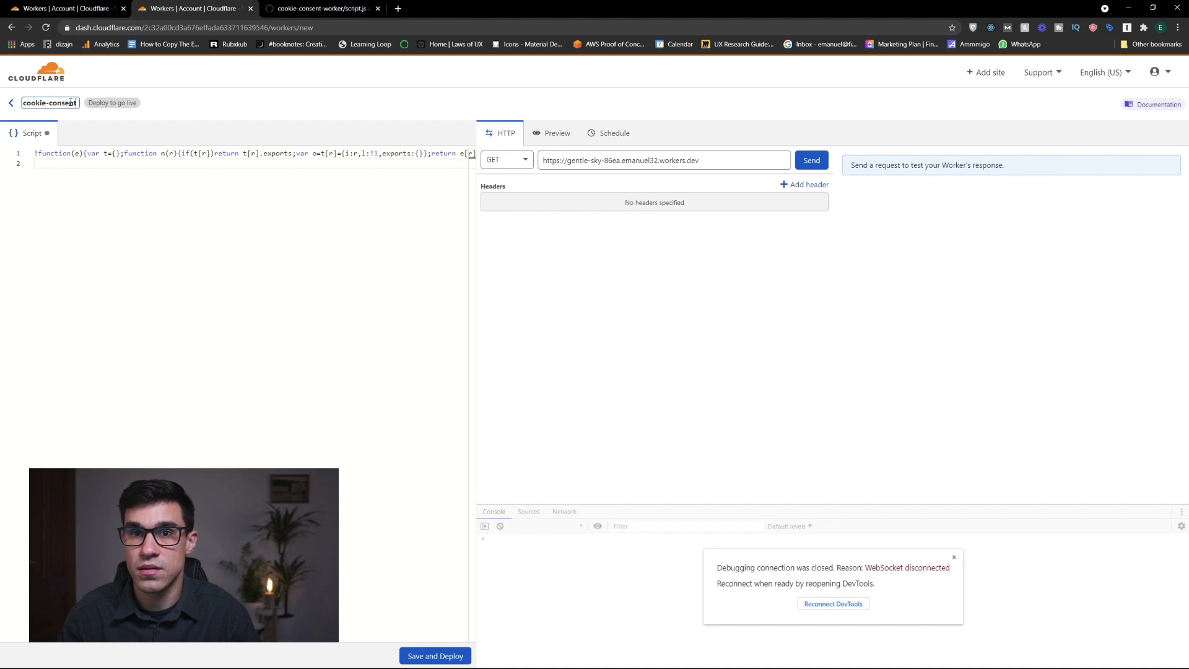
mouse_move(112, 102)
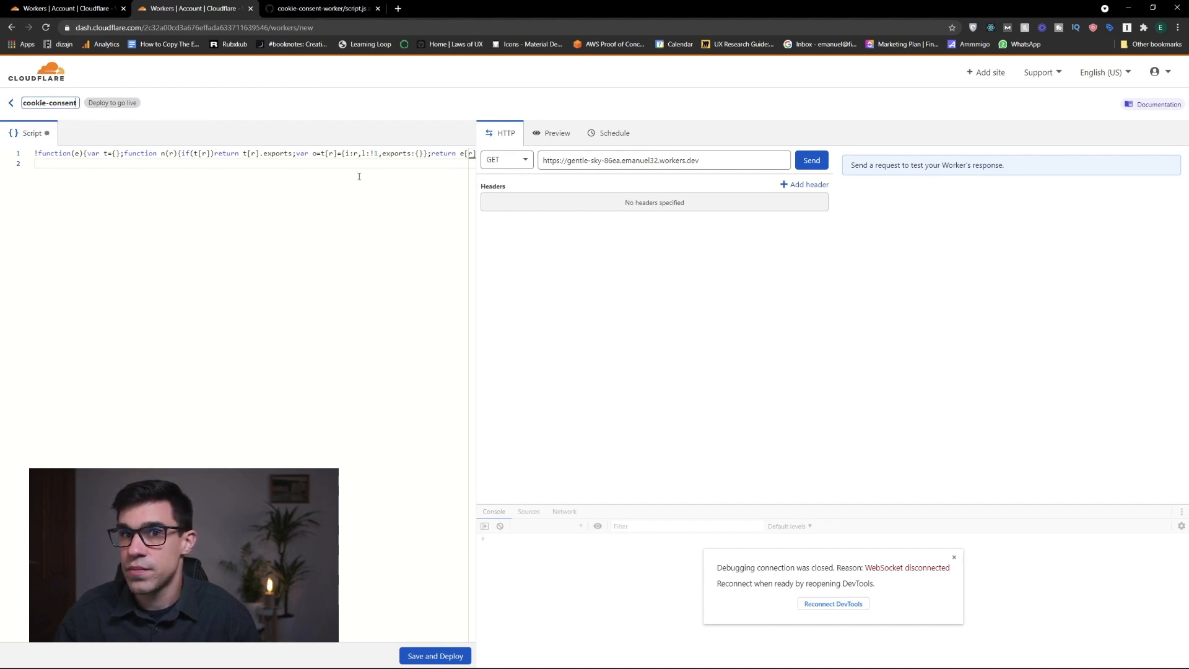
mouse_move(435, 655)
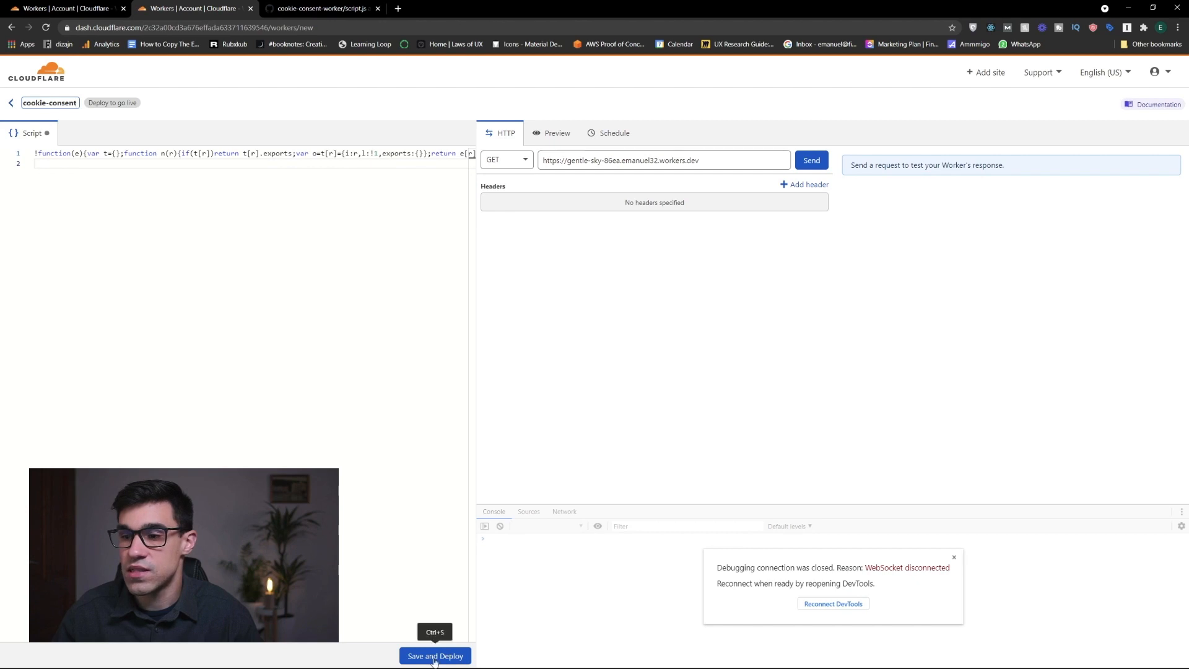
- Save and deploy the cookie-consent worker, then return to its overview page
click(434, 655)
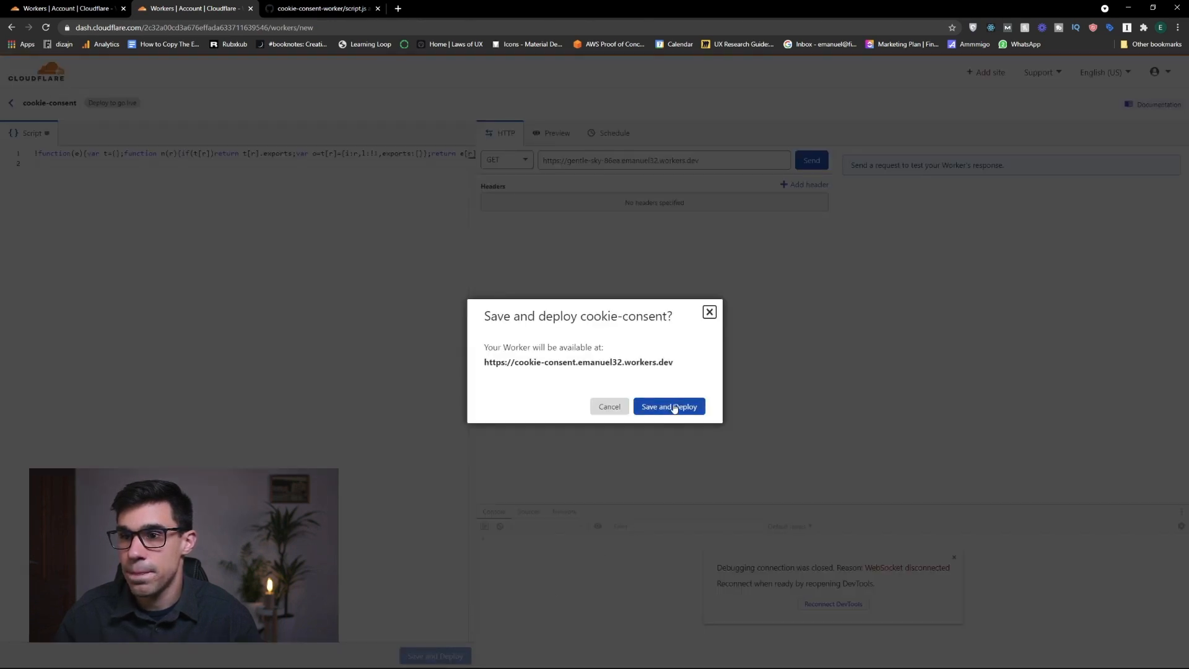
click(669, 406)
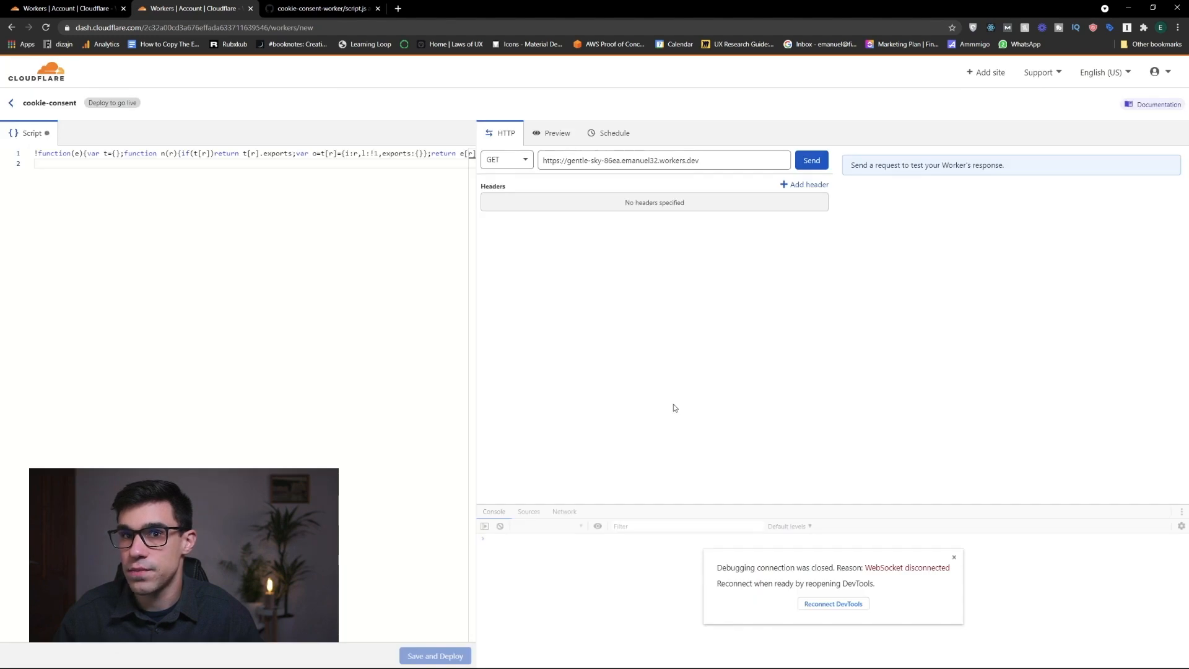
mouse_move(825, 570)
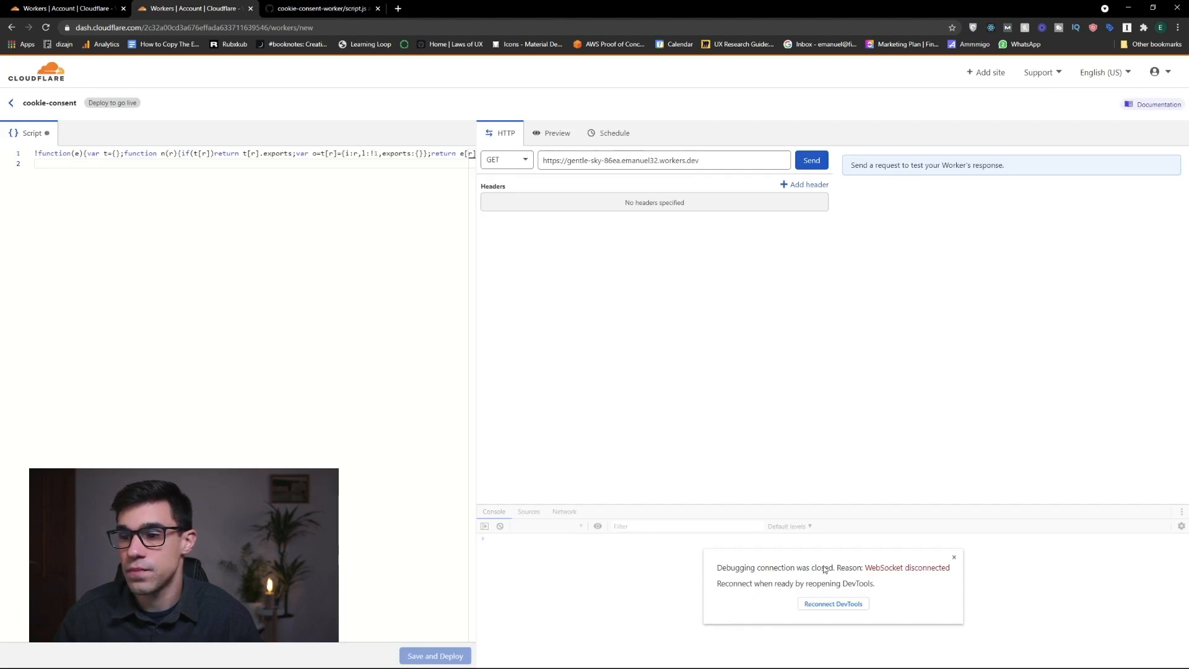
mouse_move(435, 655)
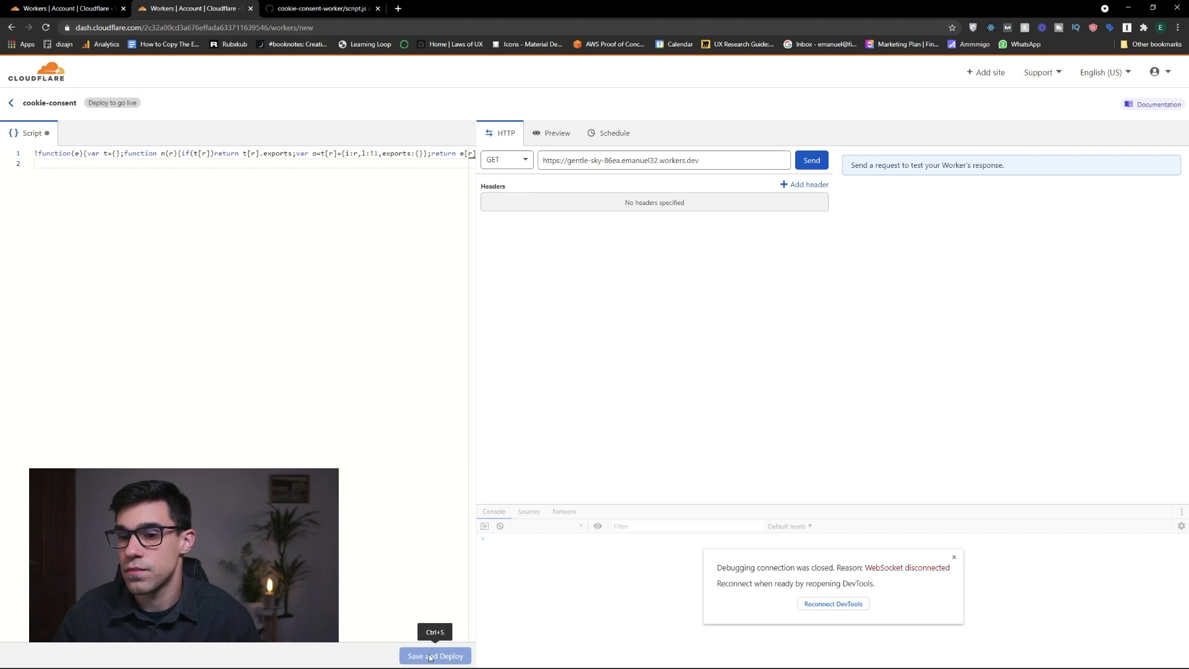
click(435, 655)
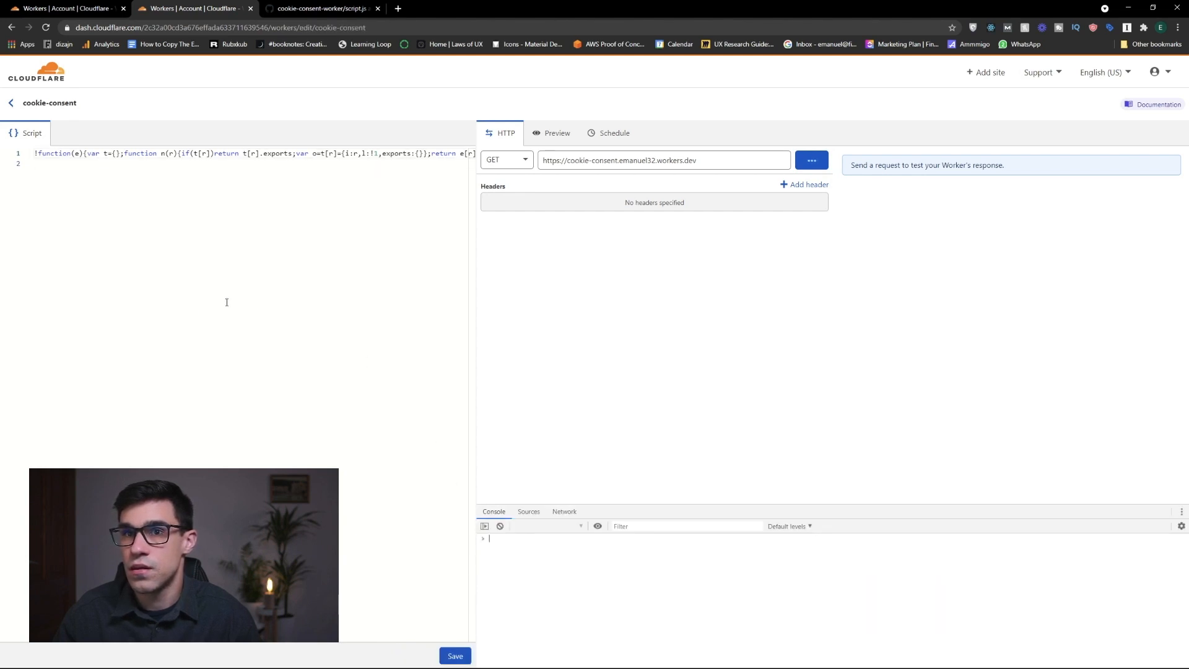
click(454, 656)
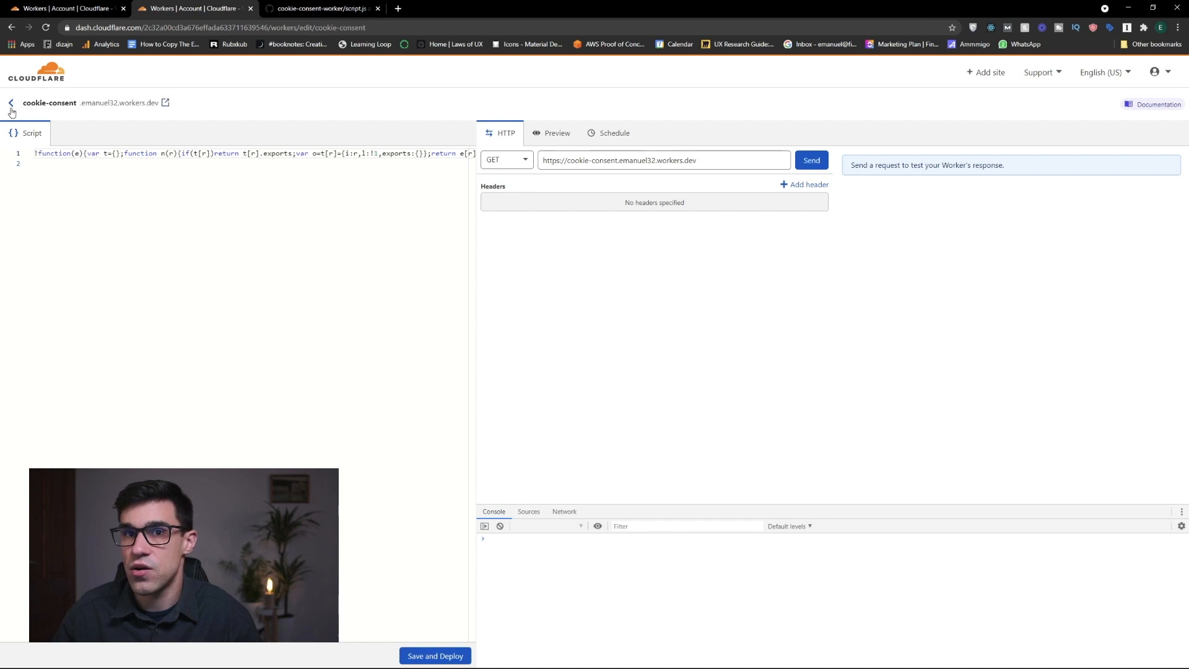
click(10, 102)
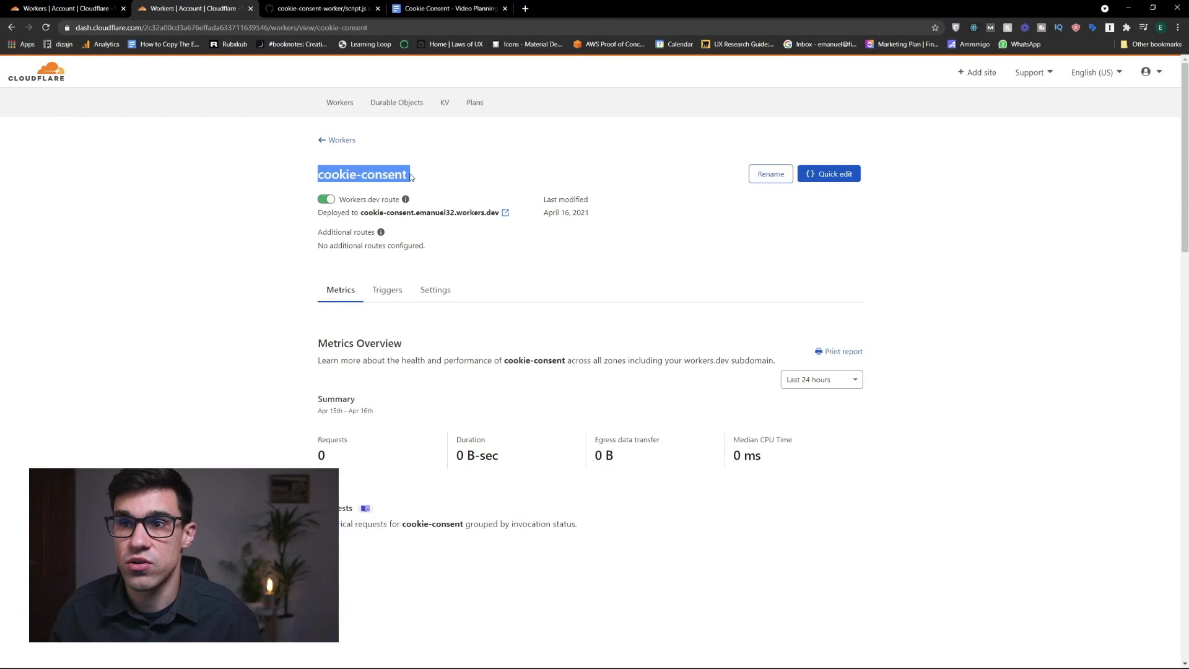
- In the worker's settings, save a KV binding 'CONSENTS' to the Cookie-Consent namespace
click(321, 281)
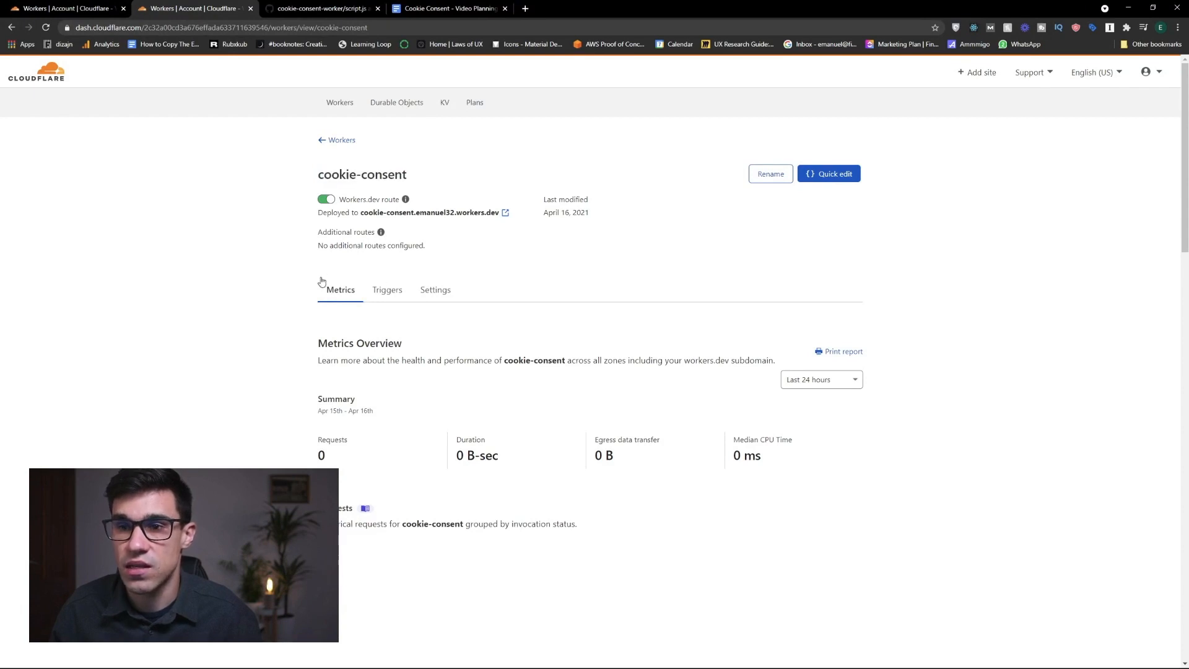
click(435, 289)
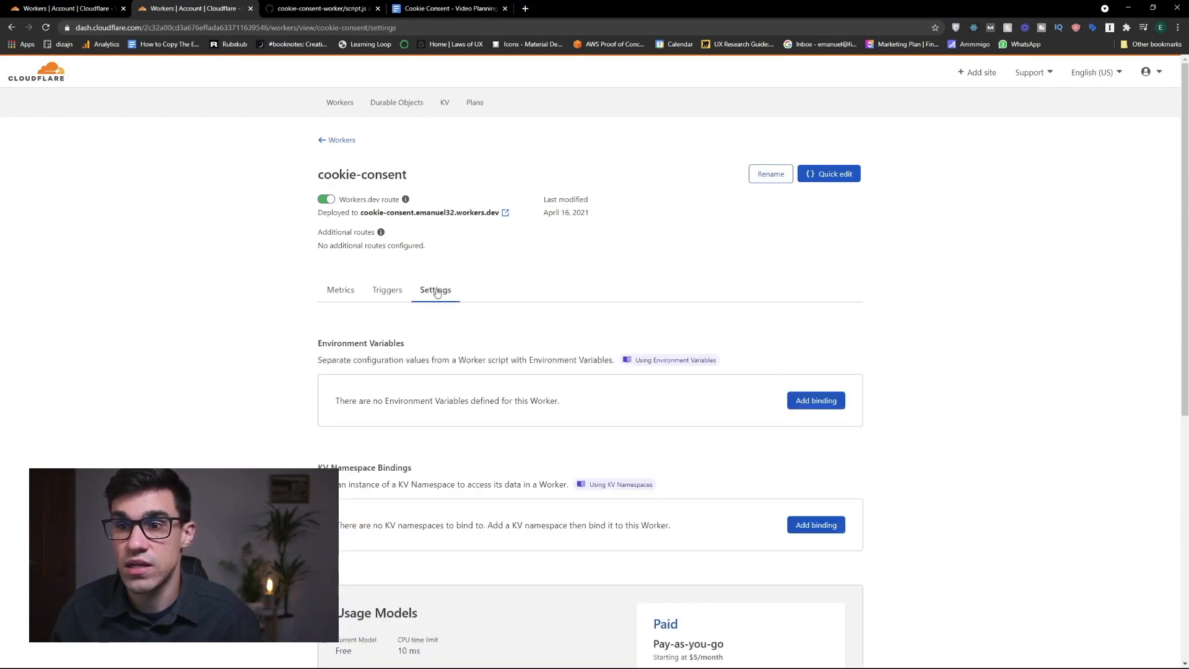
scroll(down, 3)
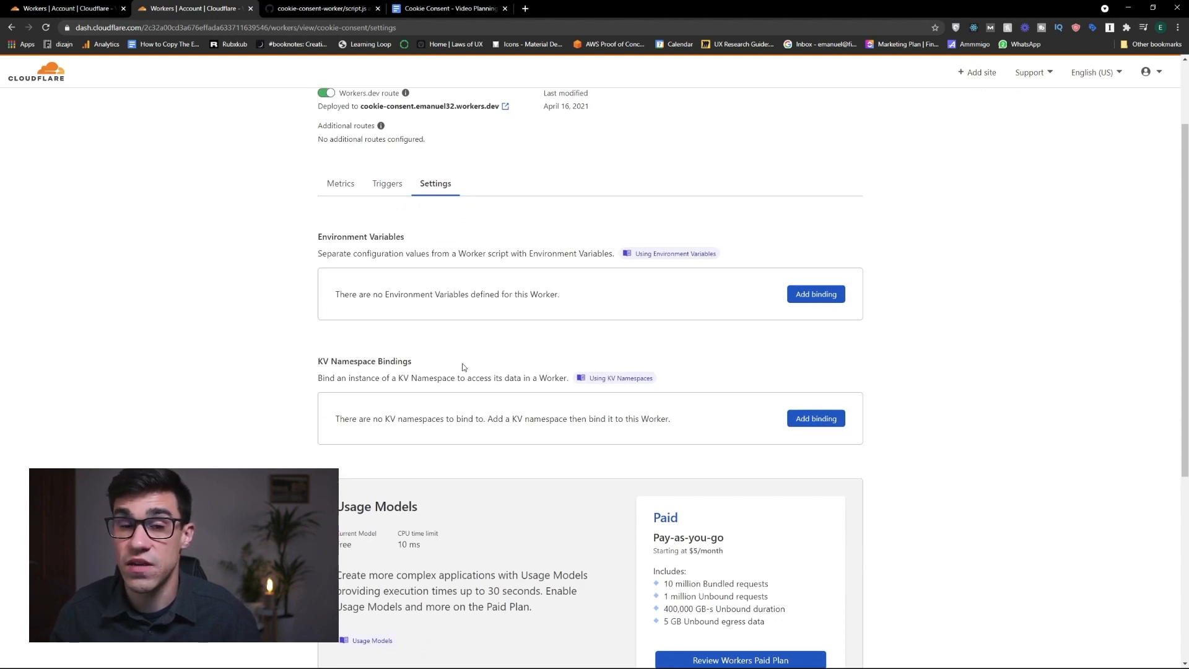
mouse_move(810, 434)
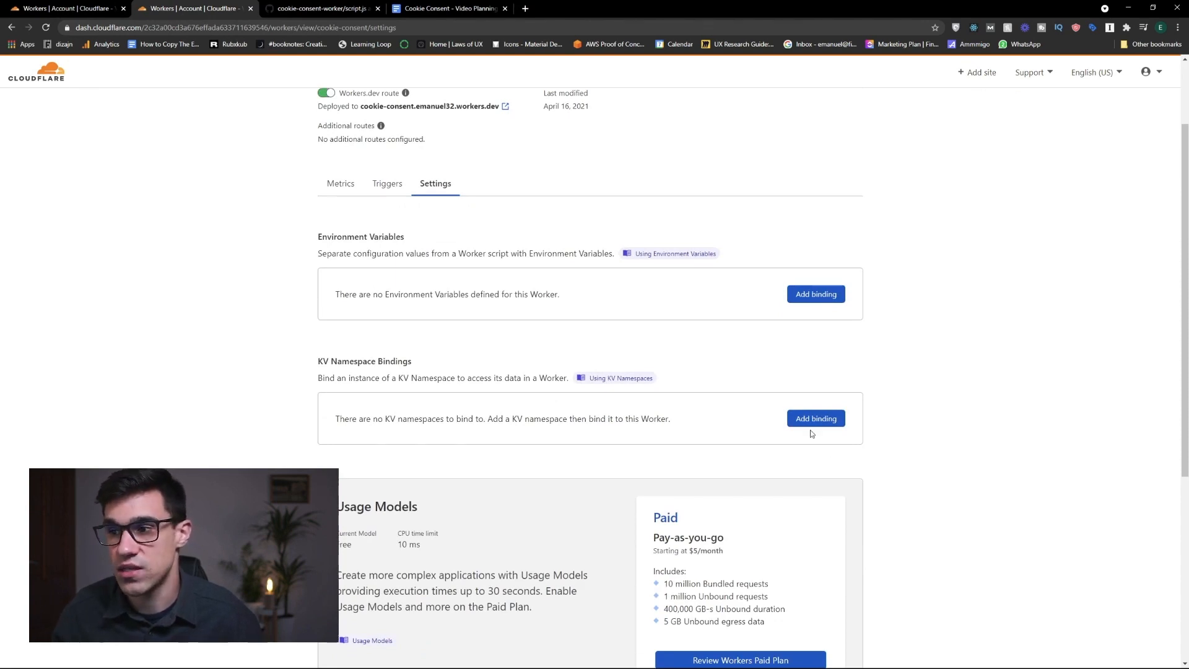
click(815, 418)
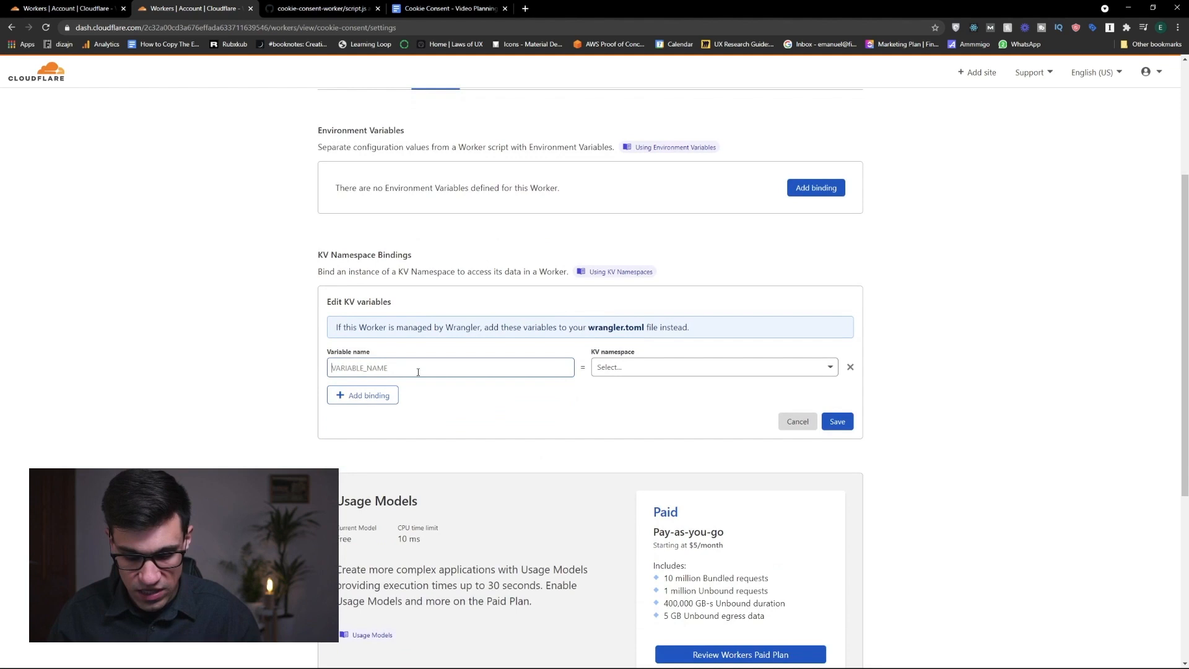
text(CONSENTS)
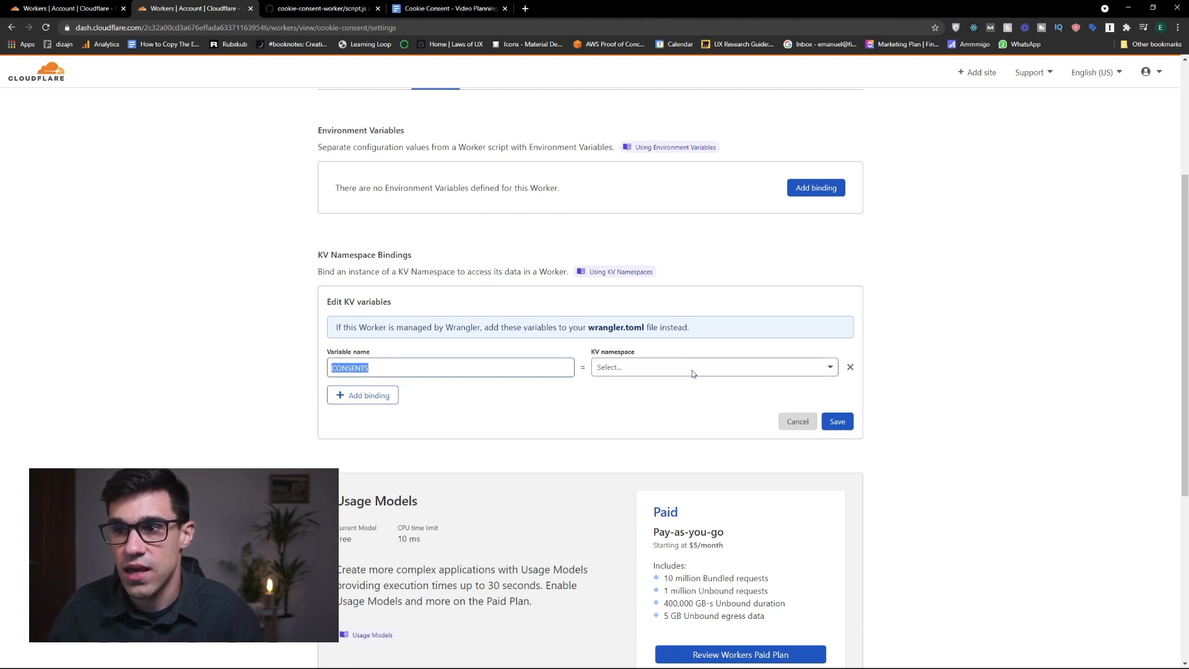
click(712, 367)
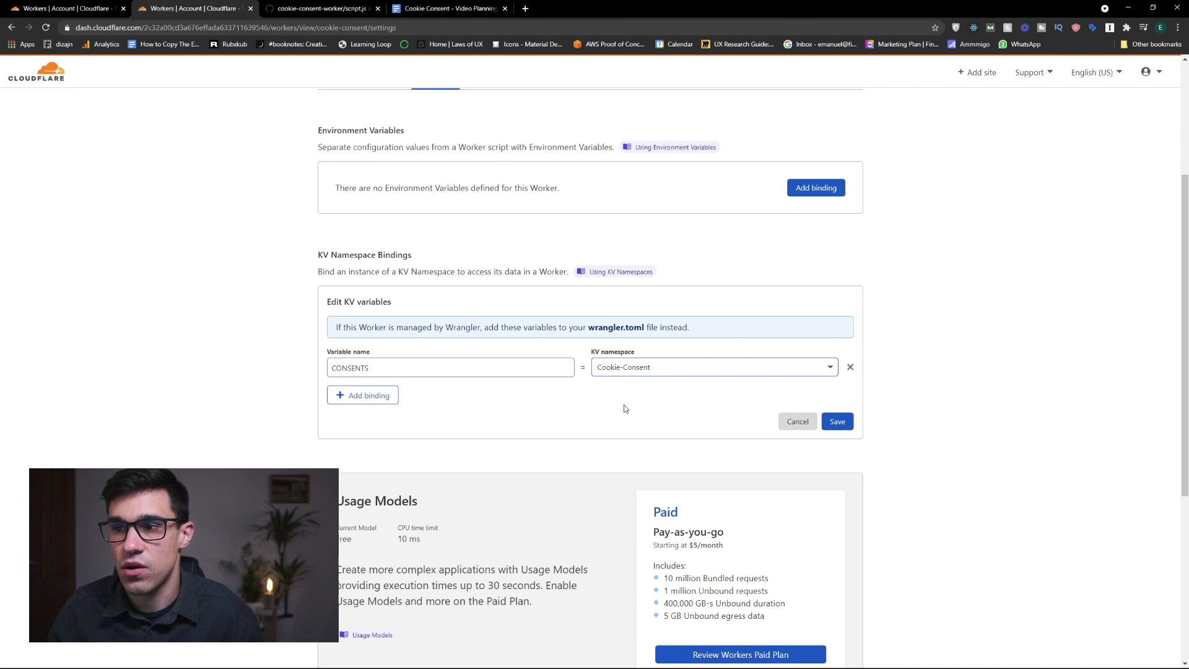
scroll(up, 3)
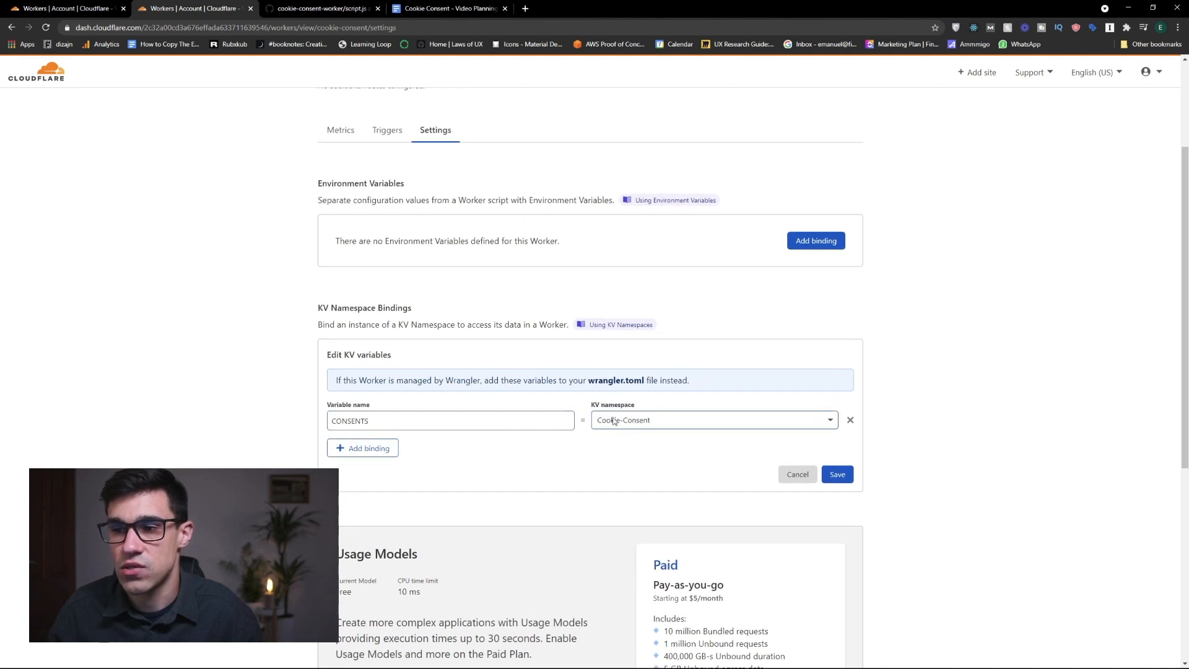
mouse_move(668, 426)
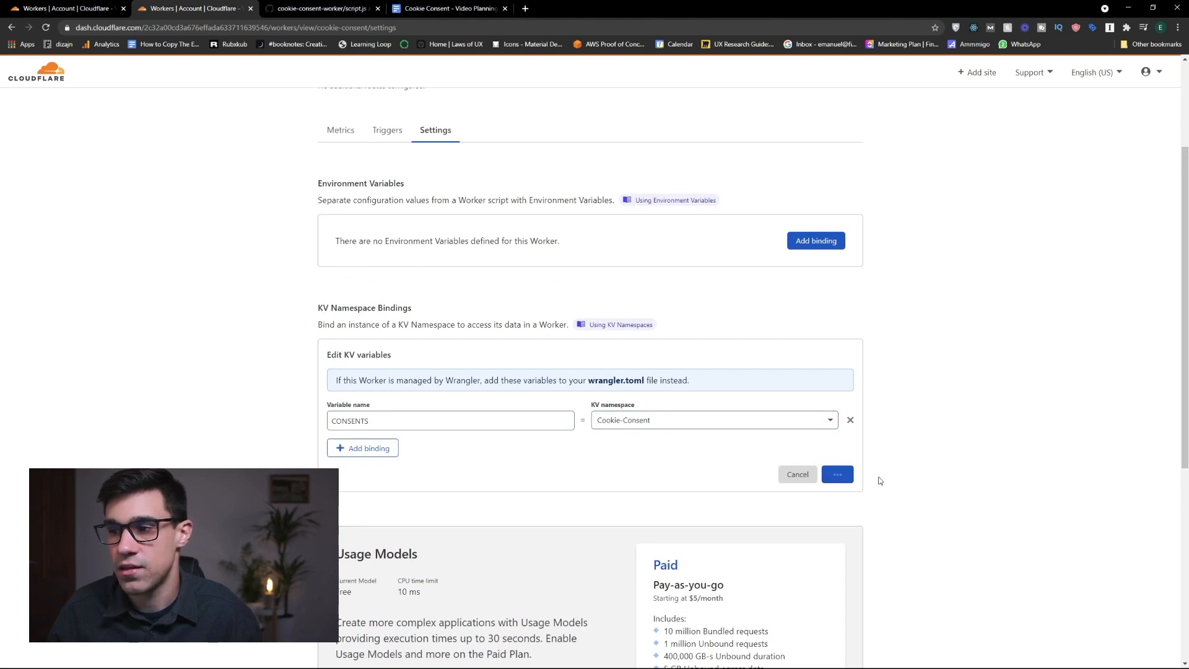
click(837, 473)
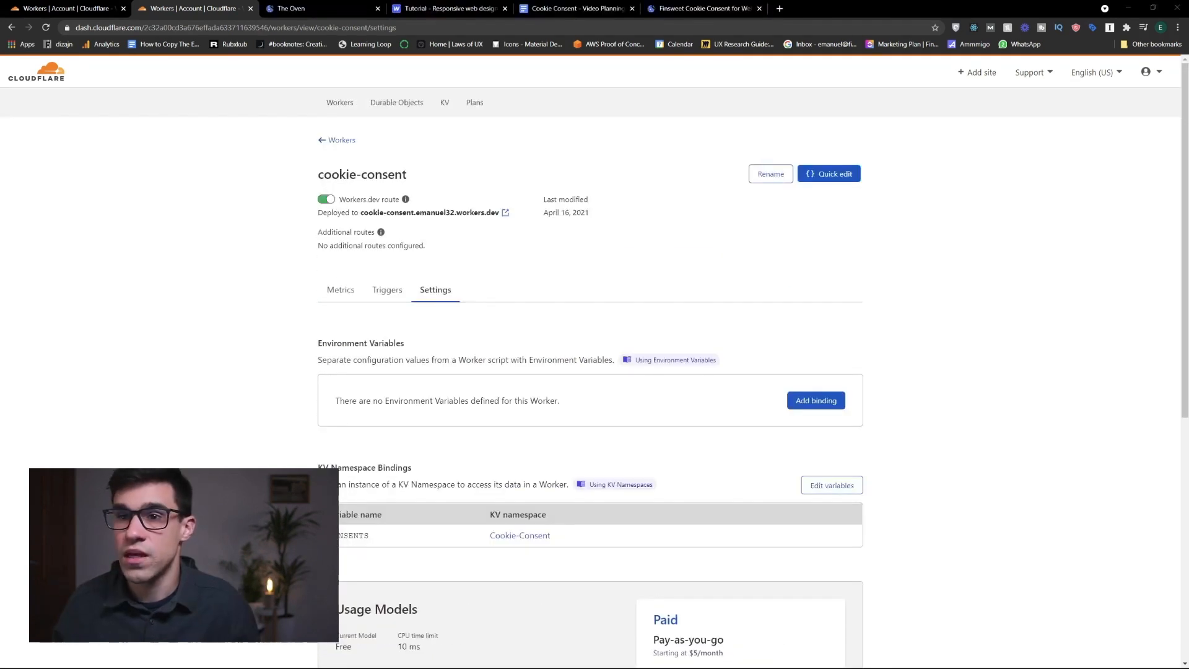
- Open the worker's workers.dev endpoint in a new tab and select its full URL
double_click(431, 212)
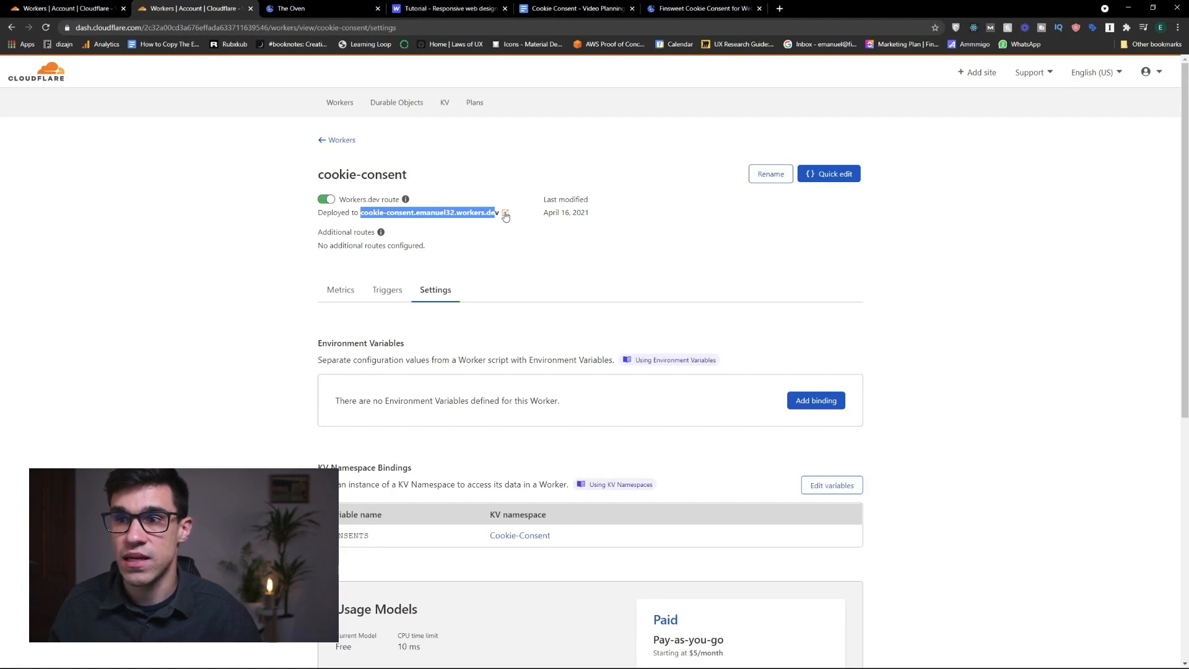
click(504, 213)
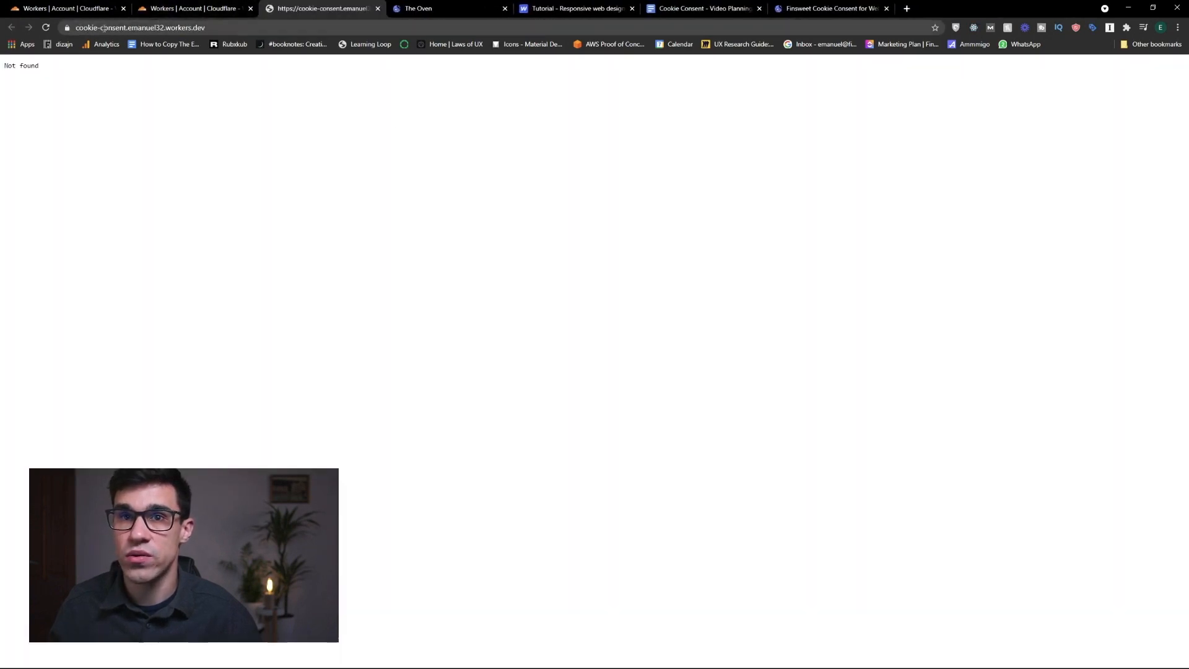
click(136, 27)
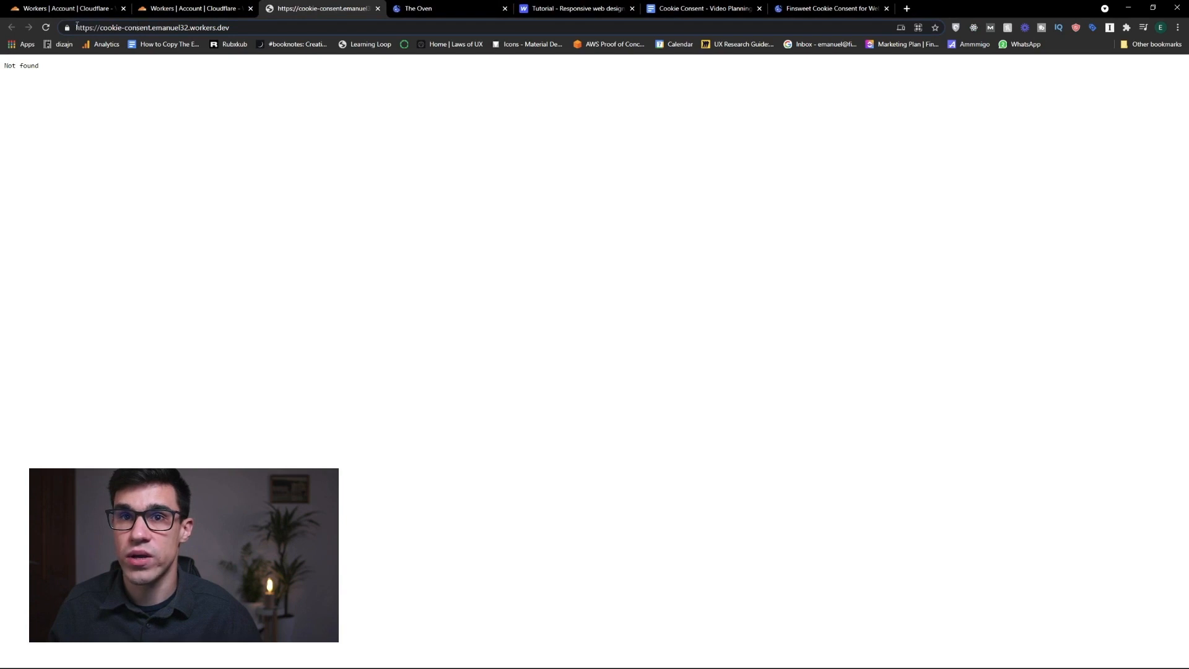
click(152, 28)
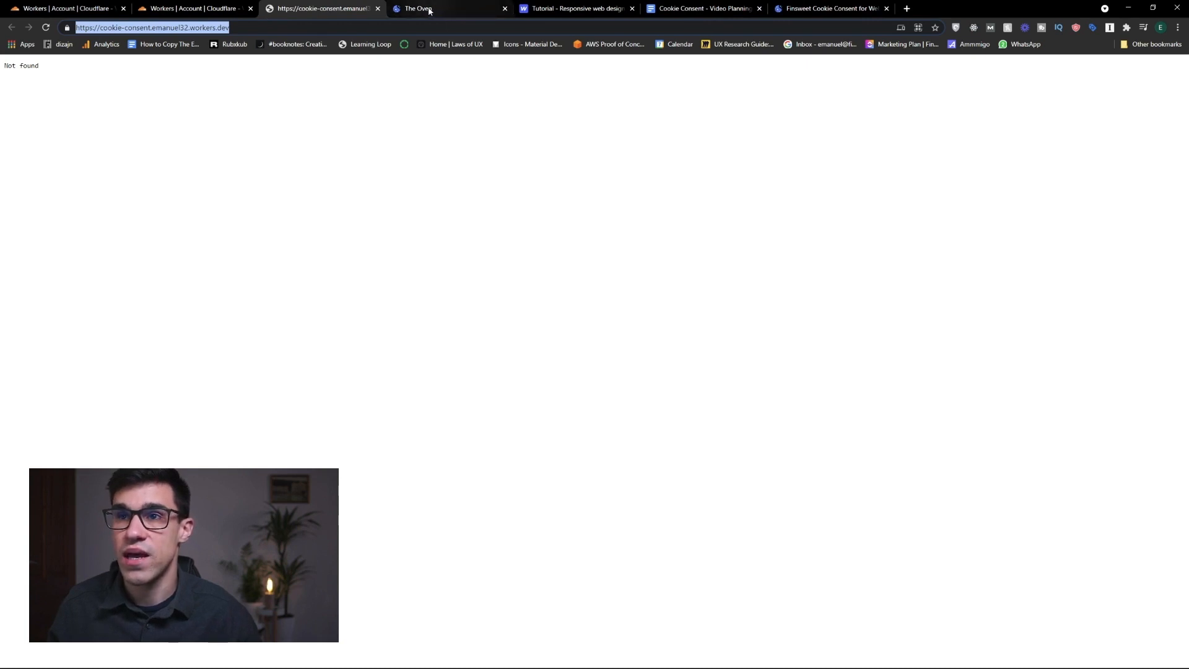
- Build the opt-in consent script with the emanuel32.workers.dev endpoint and copy it
click(415, 8)
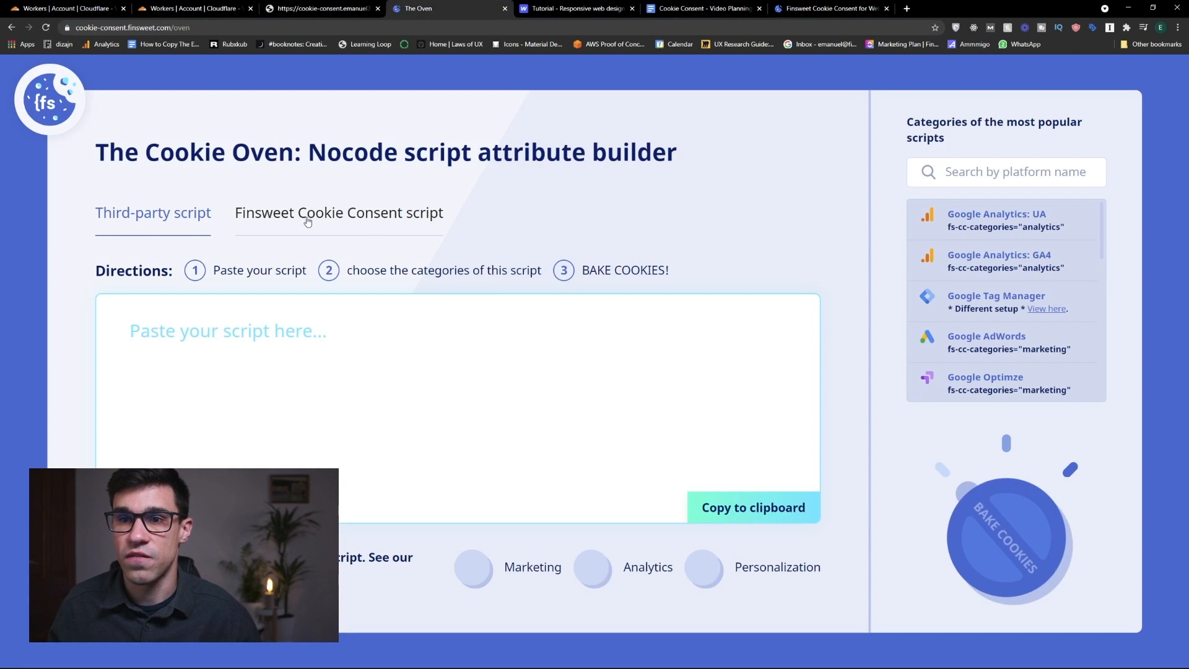
click(339, 212)
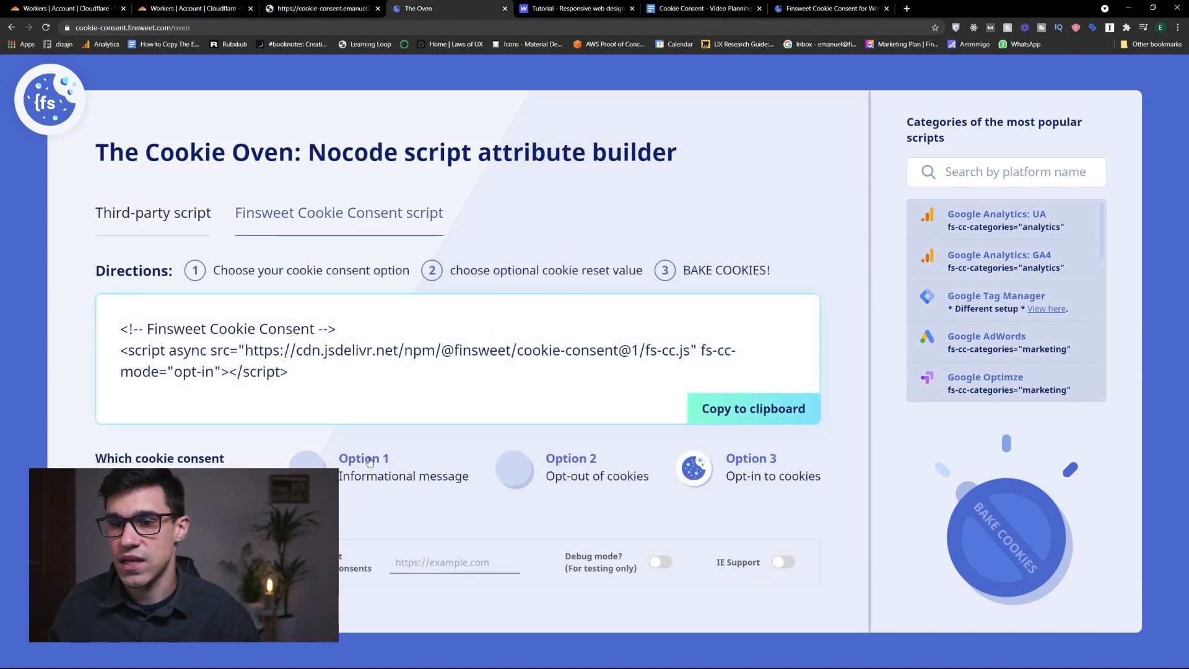
mouse_move(625, 499)
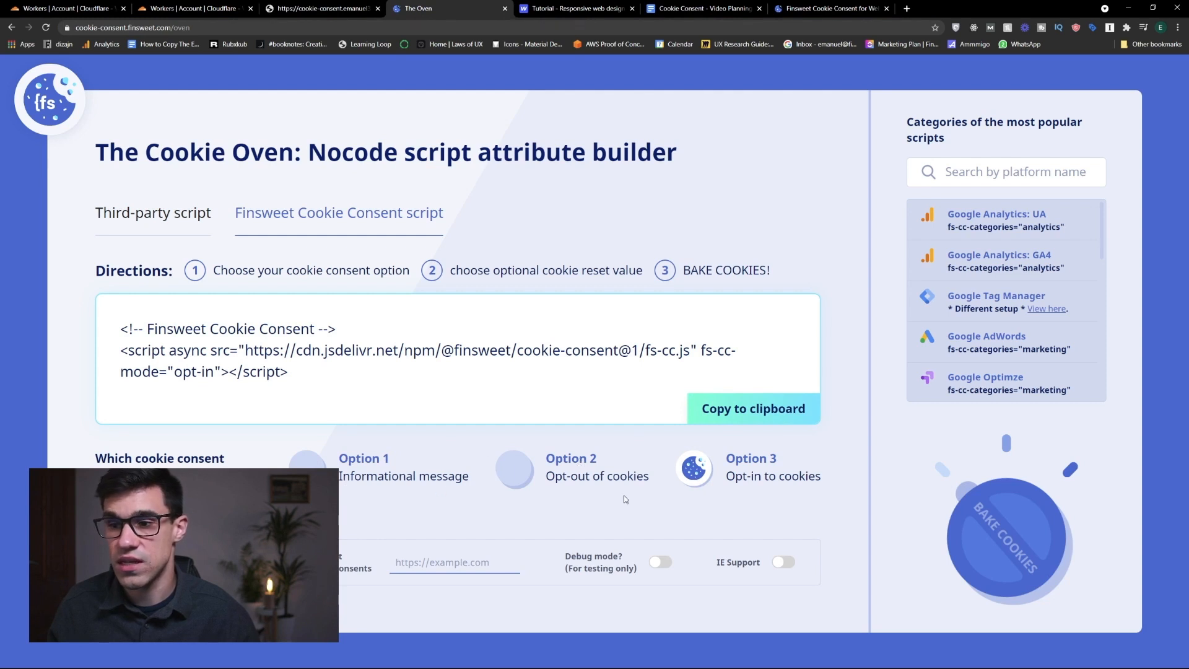
mouse_move(768, 483)
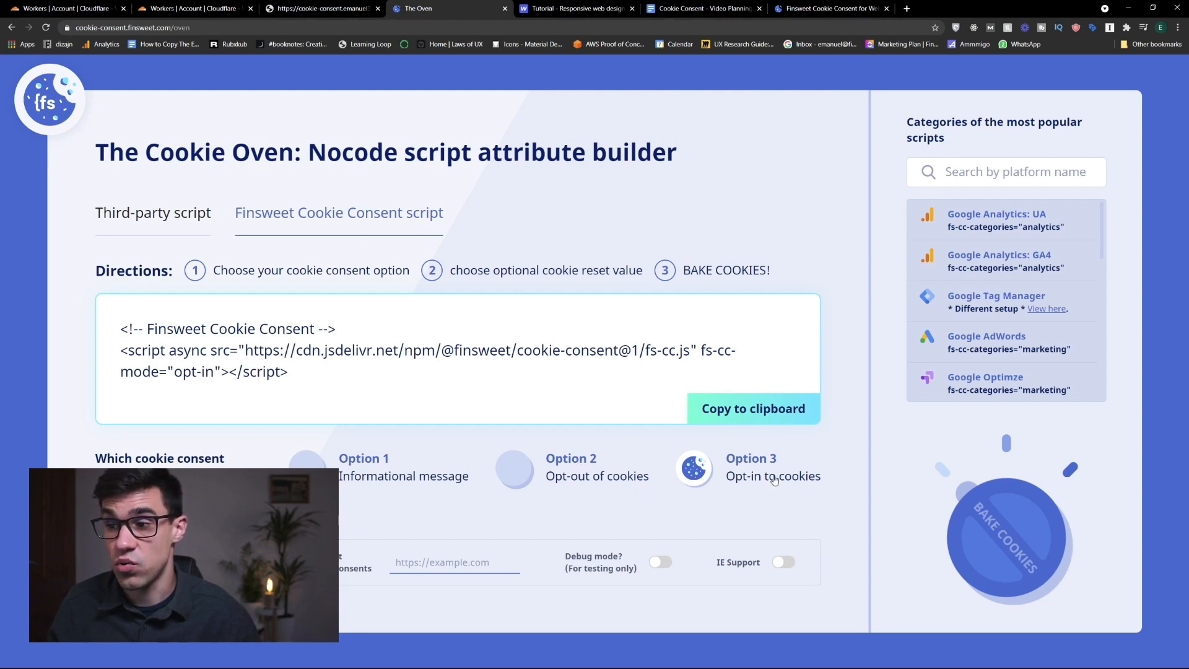
click(453, 562)
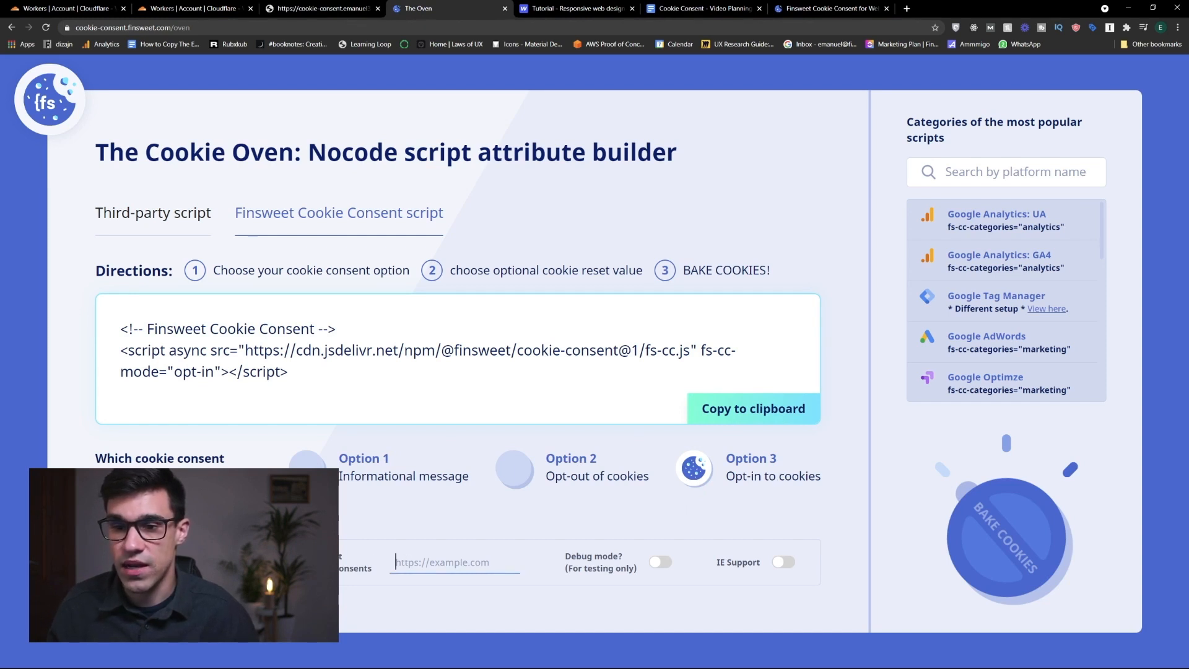
text(anuel32.workers.dev/)
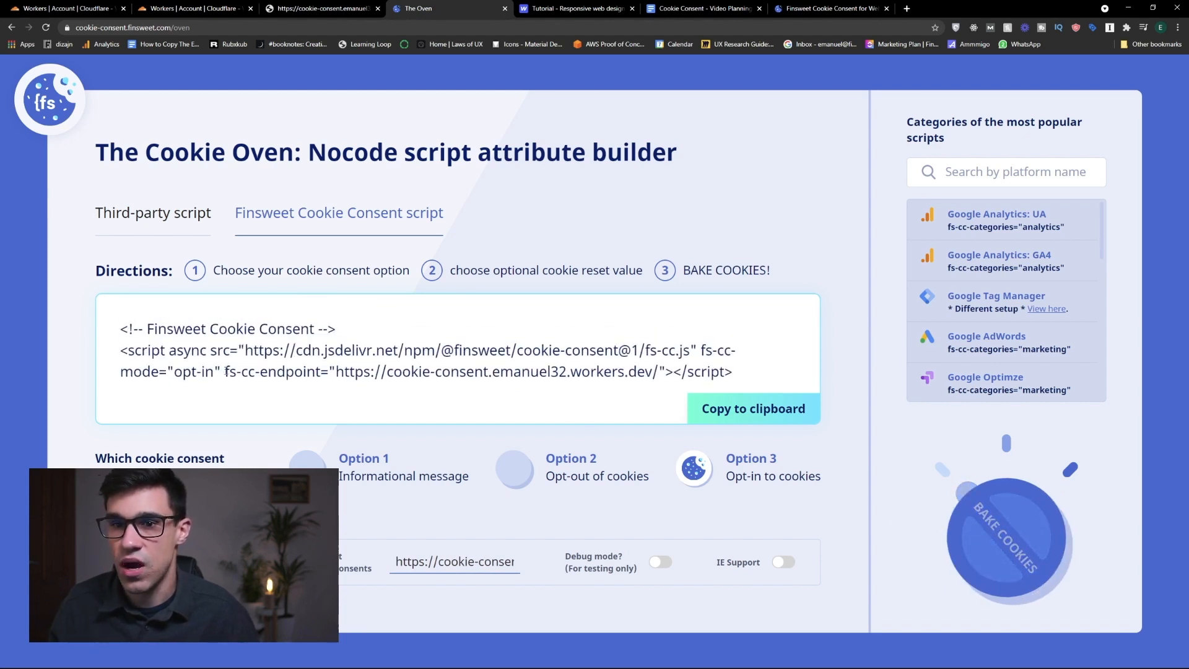
double_click(263, 372)
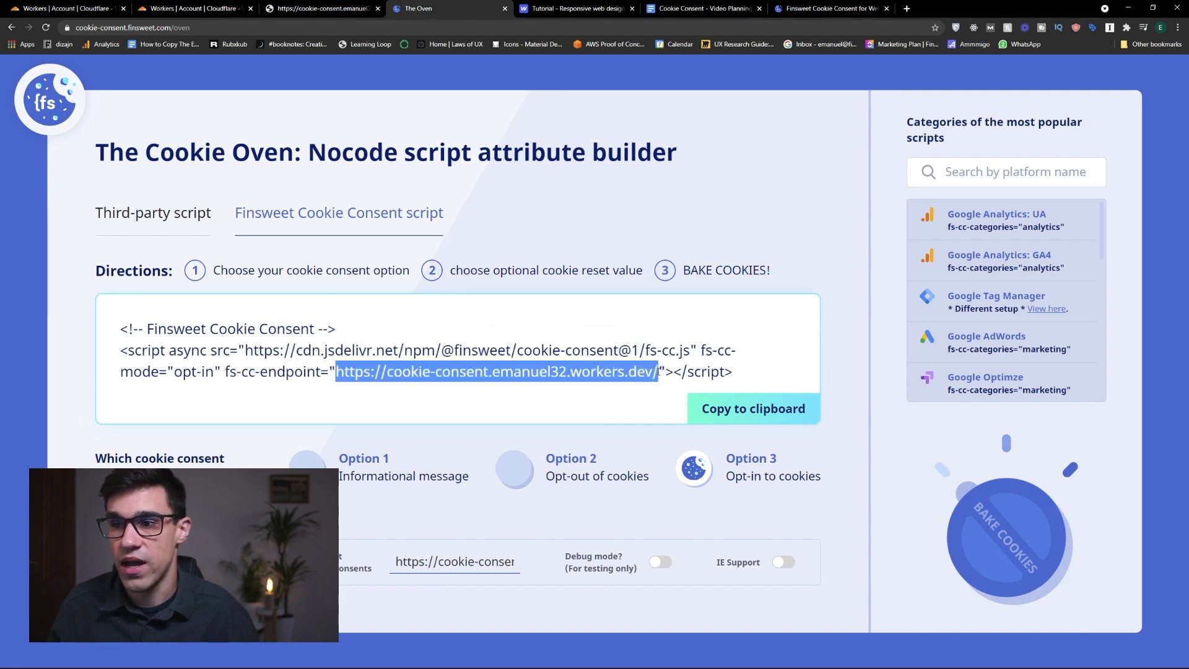
click(753, 408)
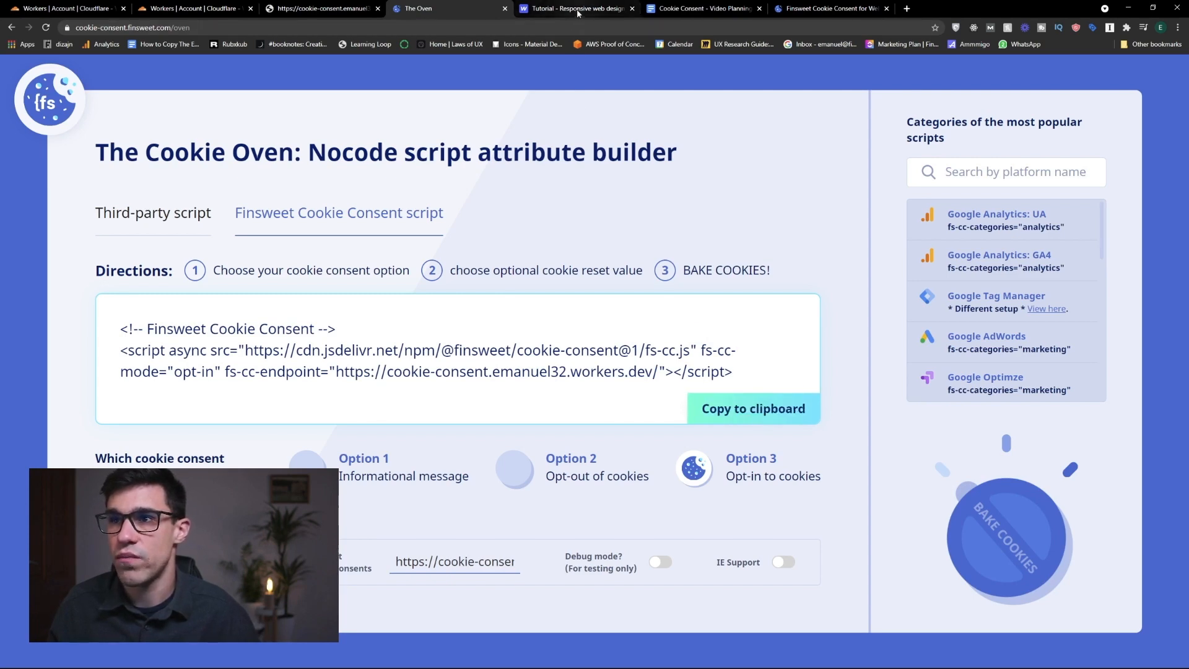
- Save the Webflow head code with the consent endpoint script and publish the site
click(575, 8)
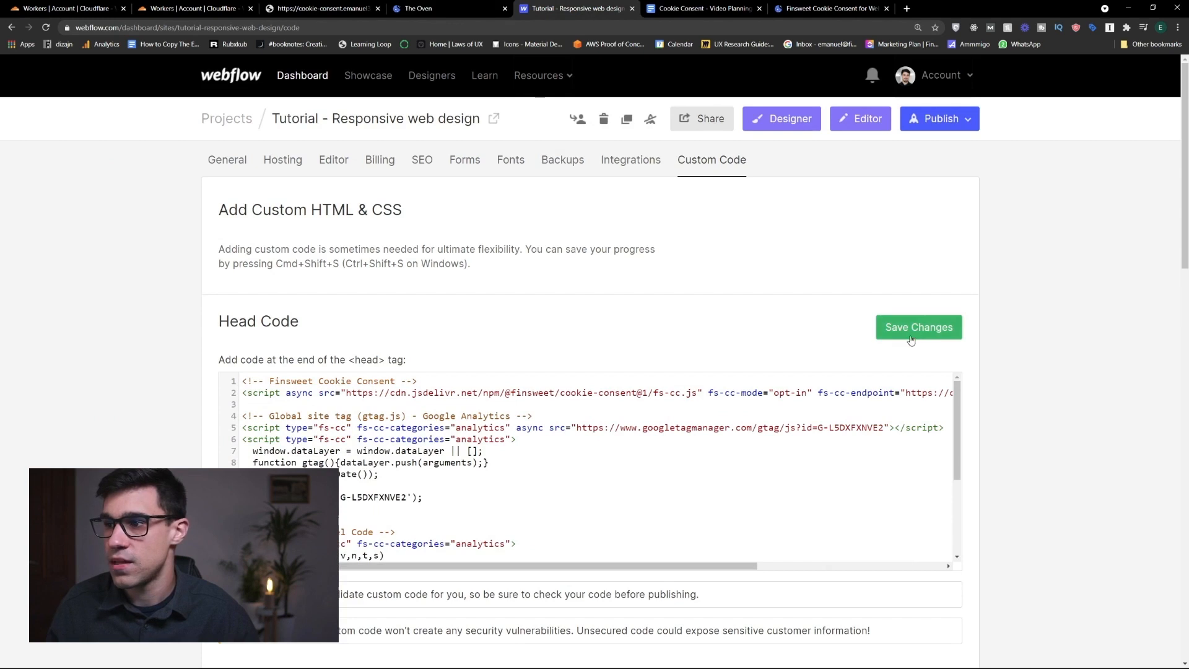
click(918, 327)
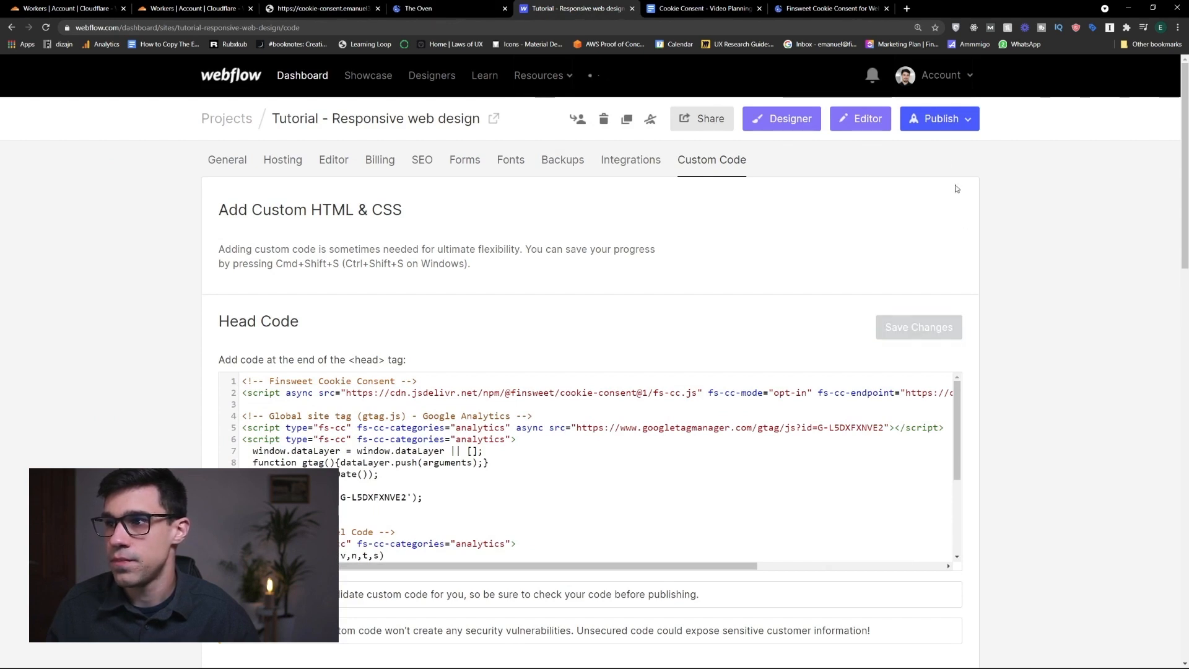
click(919, 327)
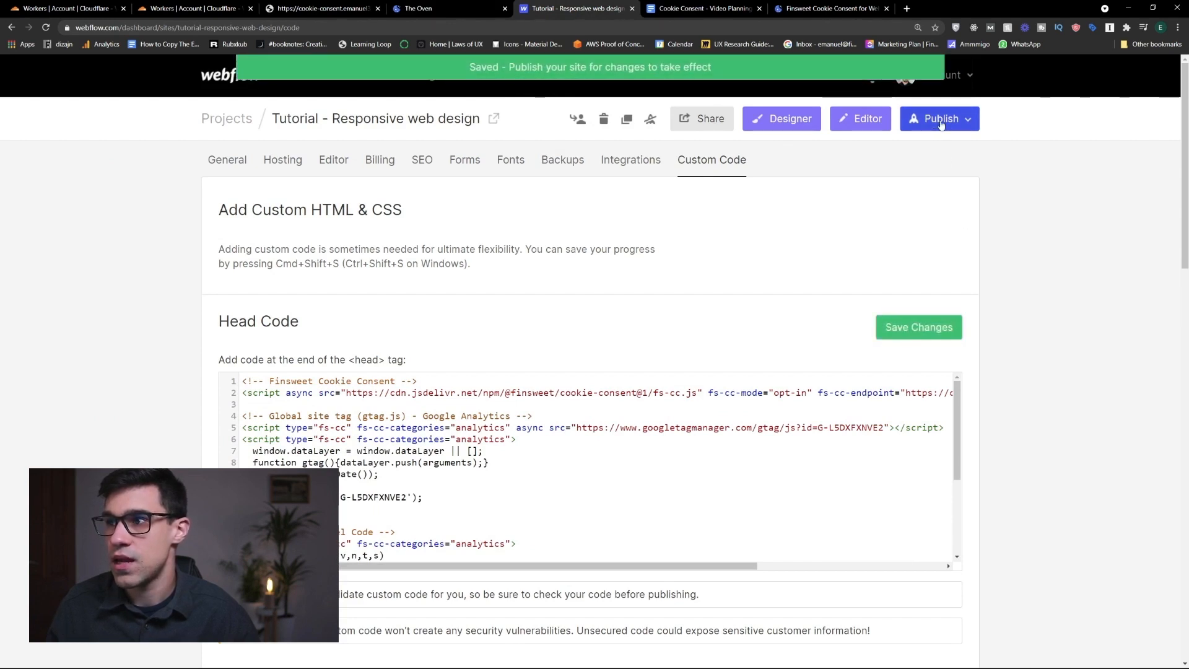
click(938, 119)
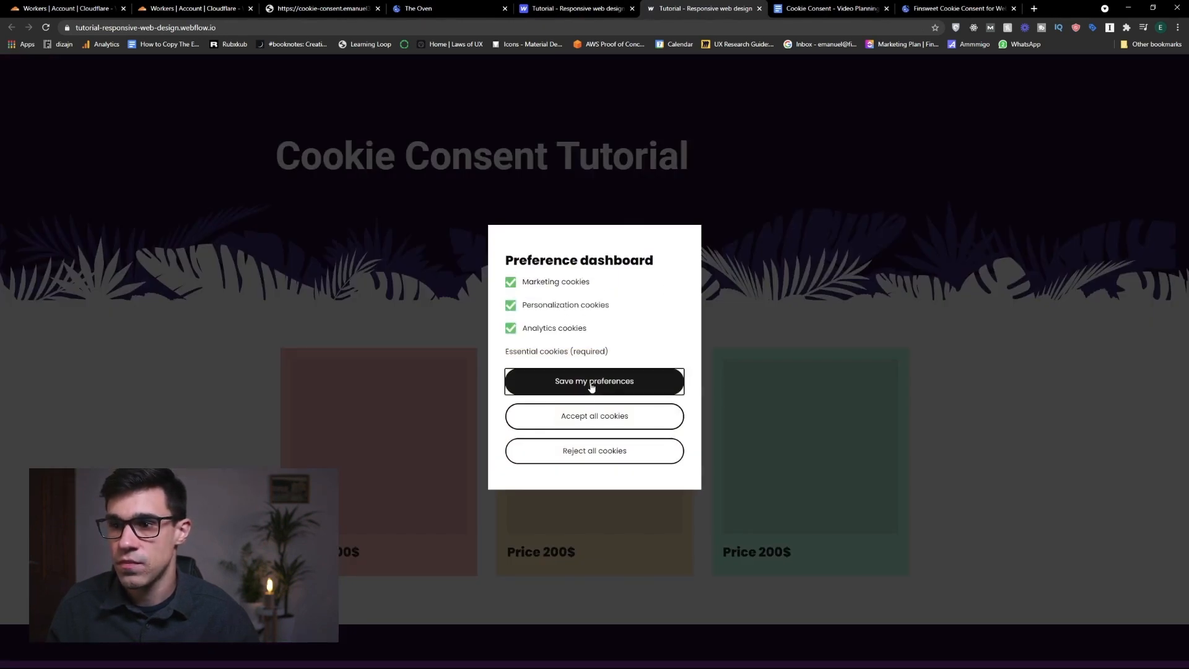
- Save cookie preferences on the live site, then return to the cookie-consent worker tab
click(593, 381)
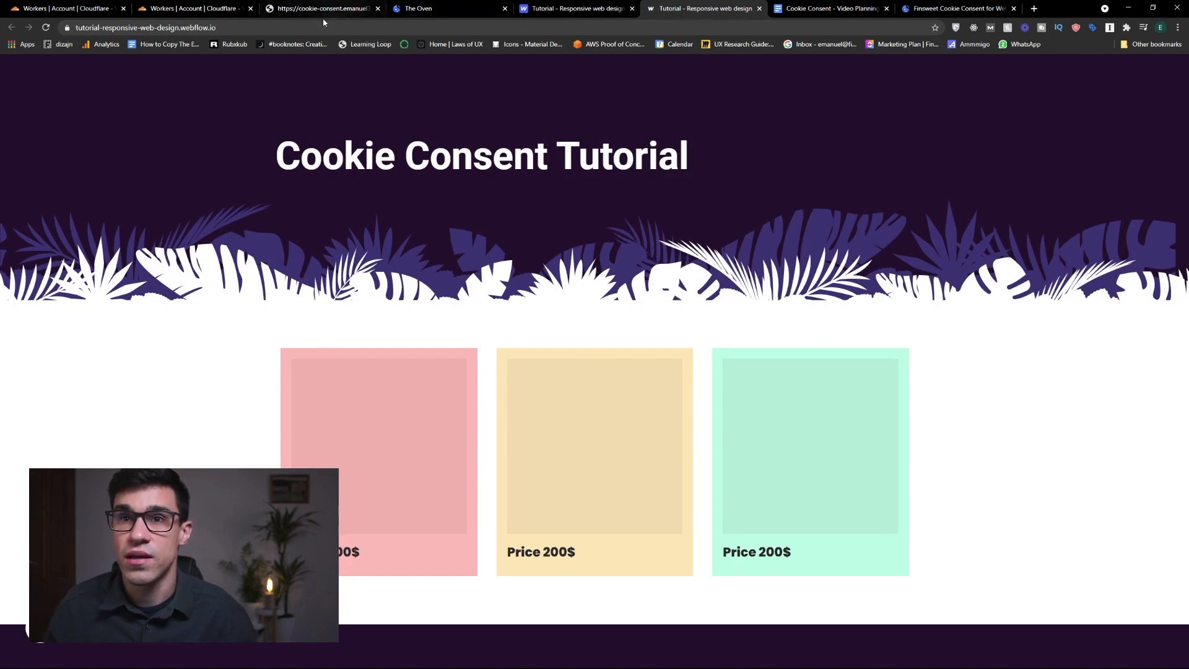
click(193, 8)
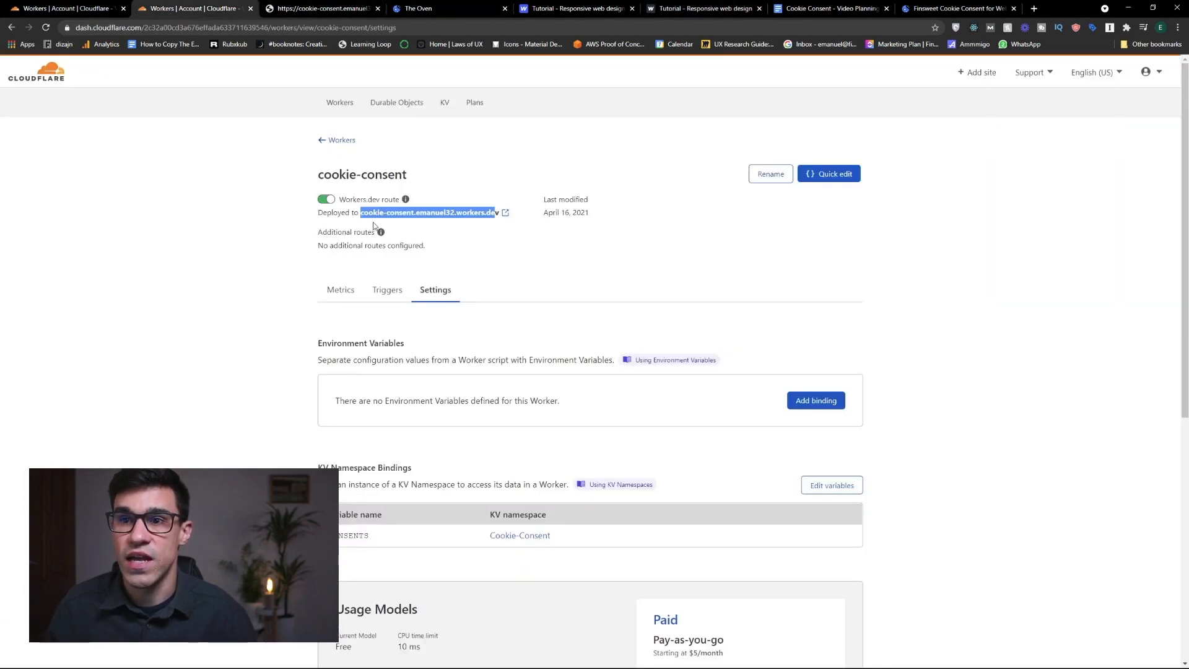
mouse_move(405, 199)
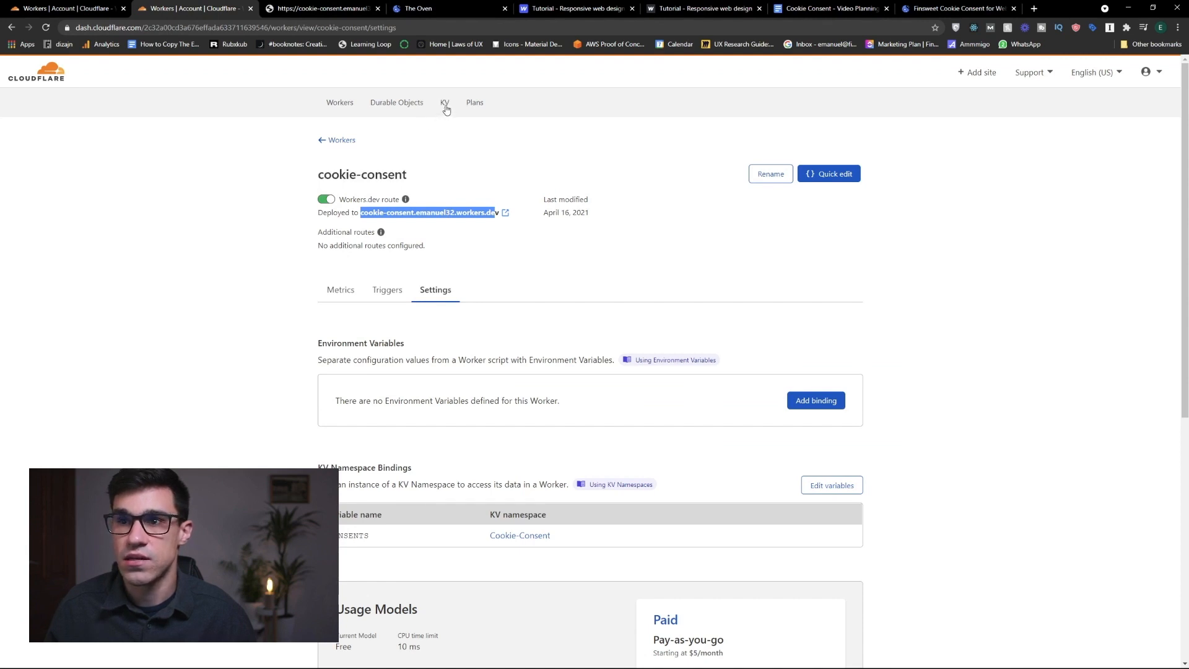
- Open the Cookie-Consent KV namespace from the KV namespace list to view its entries
click(446, 102)
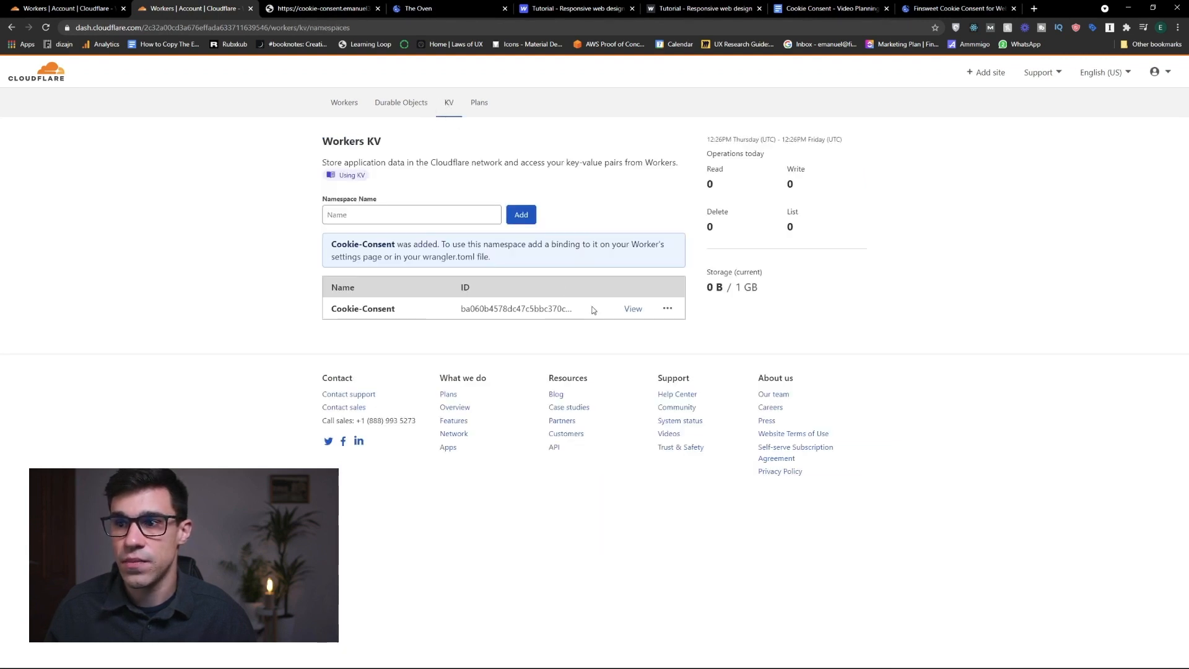
click(632, 308)
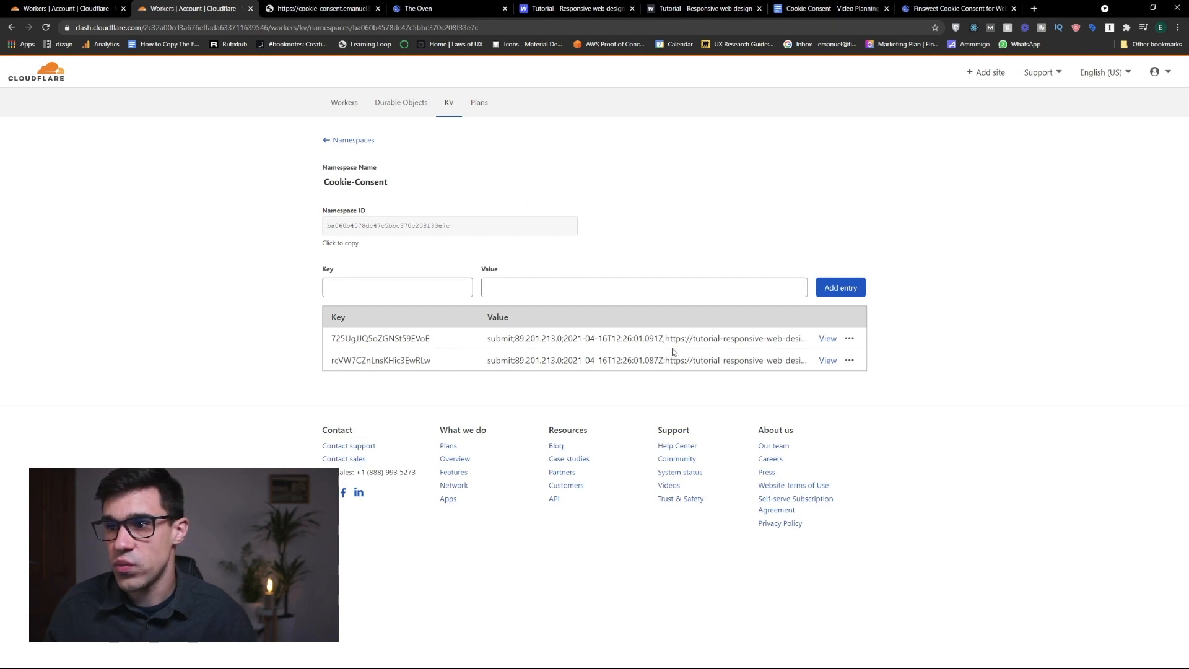
- Expand the first consent key and review its timestamp, site URL, browser details and categories
click(828, 338)
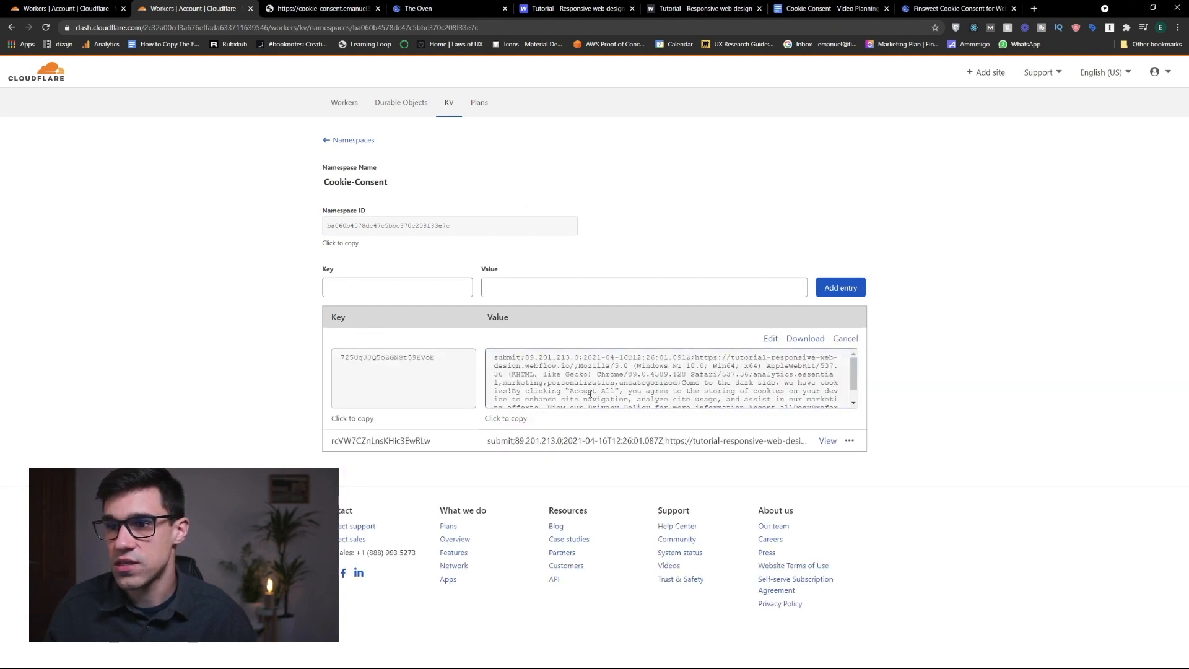
scroll(down, 3)
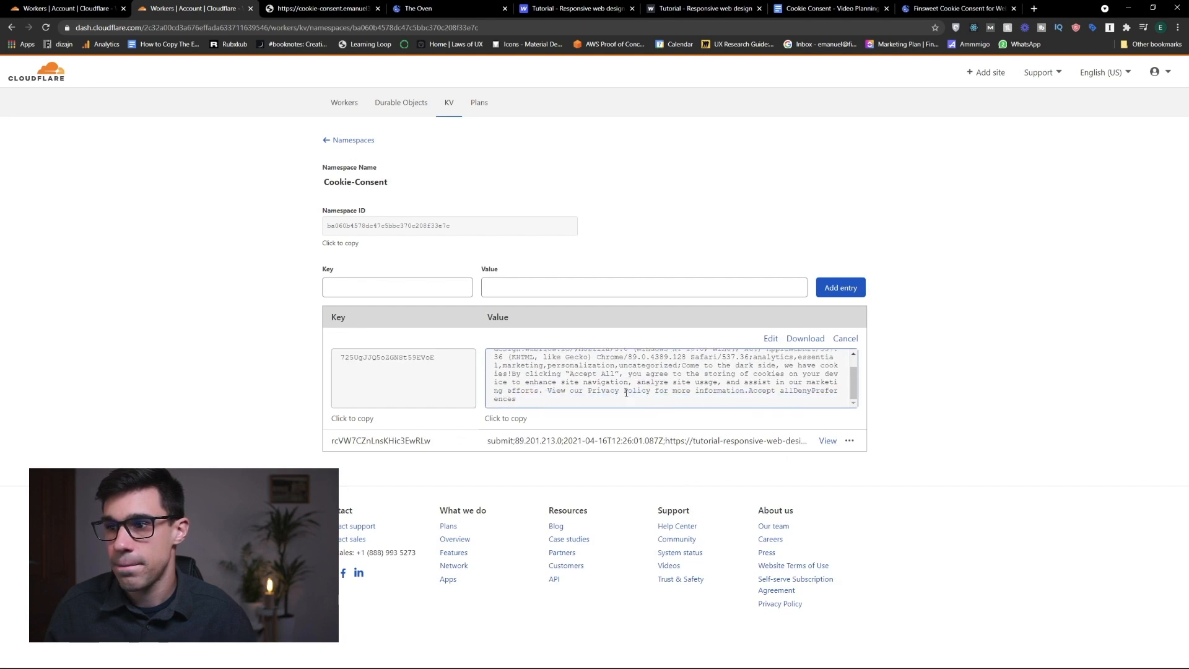
scroll(up, 3)
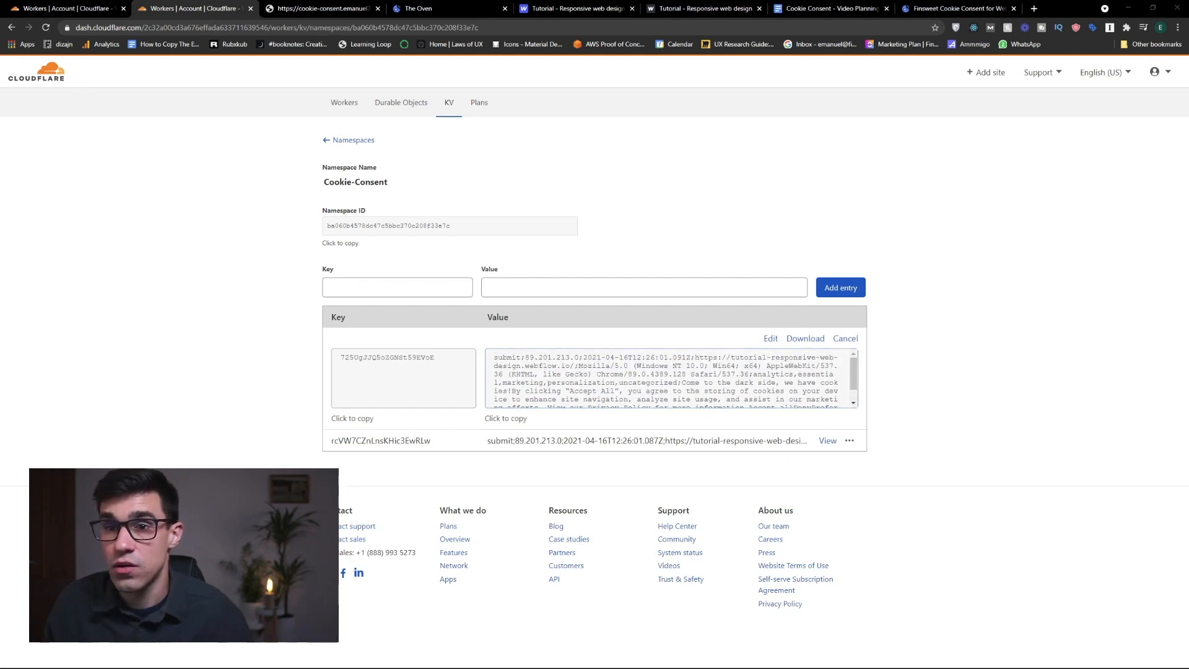
triple_click(667, 378)
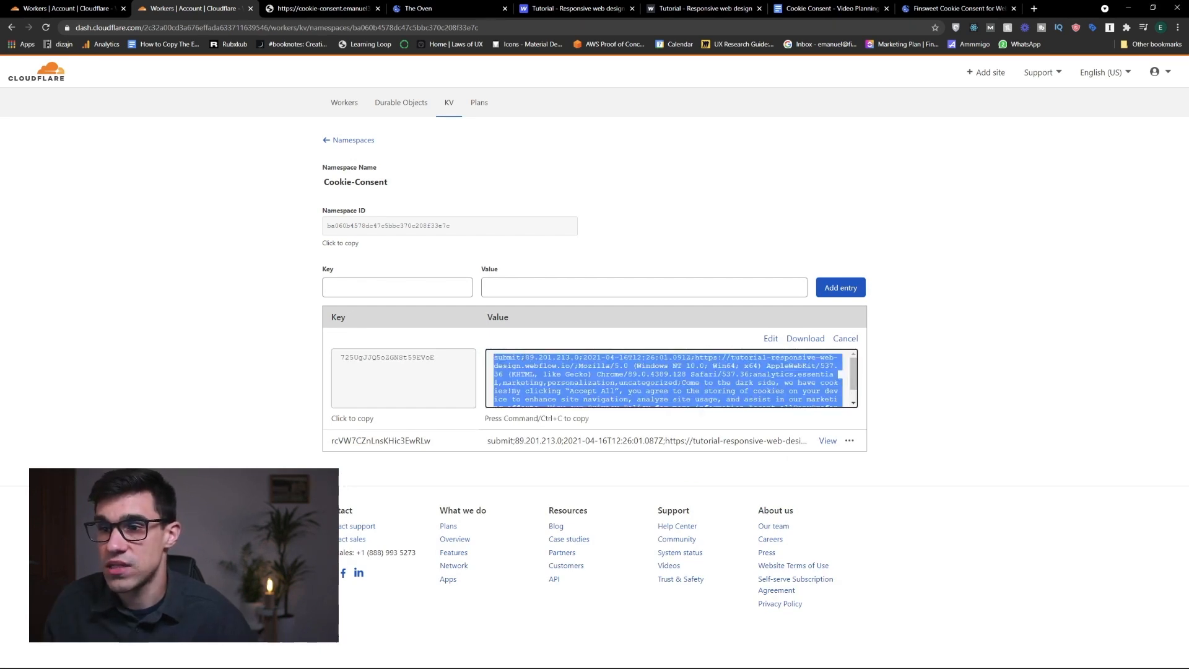
click(667, 378)
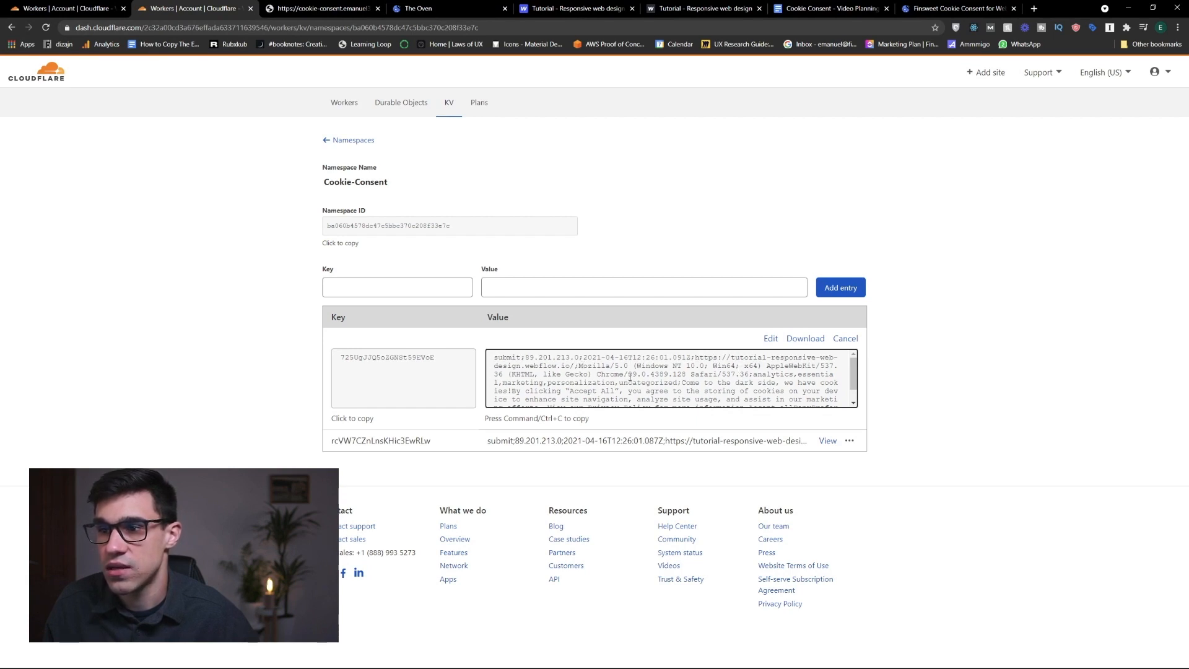
scroll(down, 3)
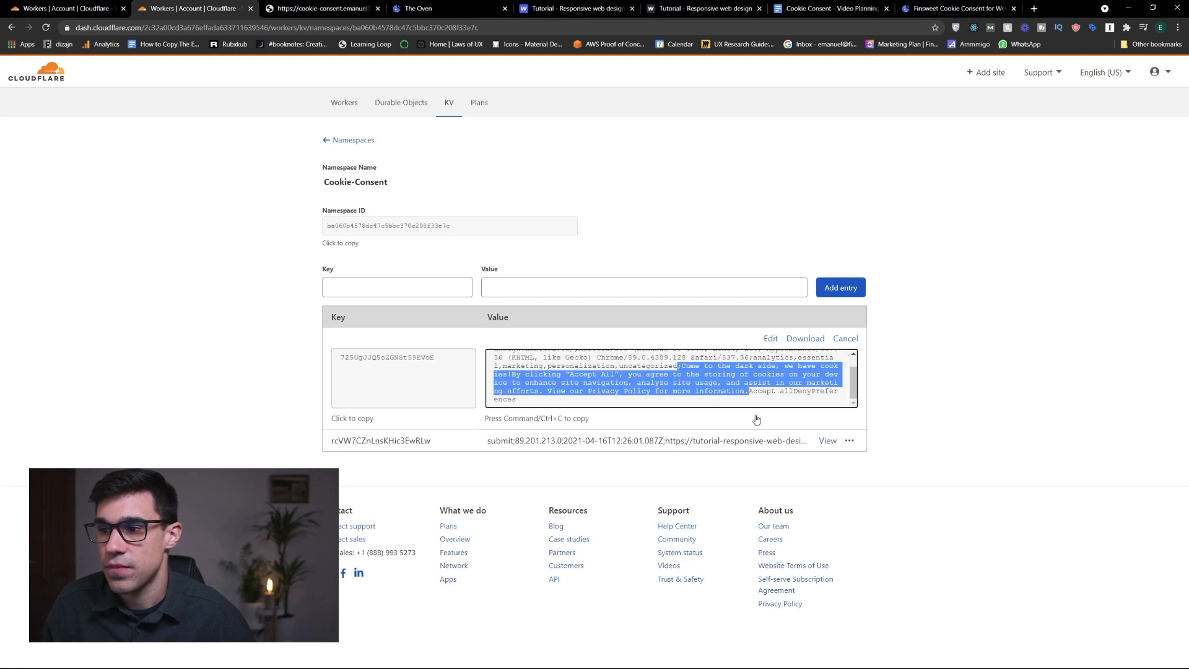
mouse_move(902, 334)
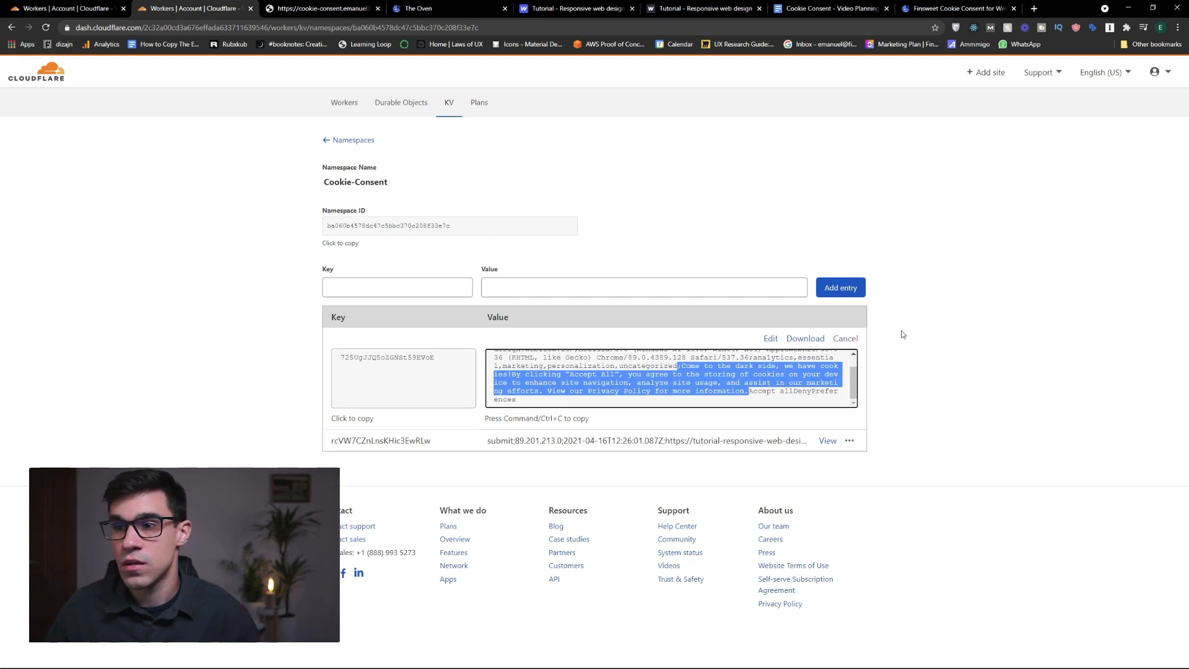